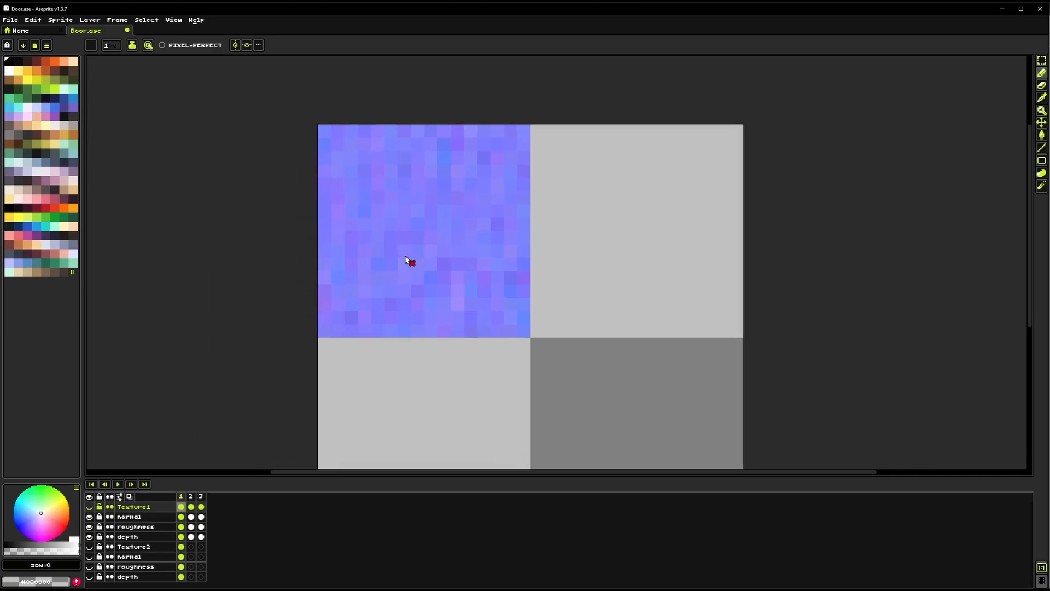
pyautogui.moveTo(382, 250)
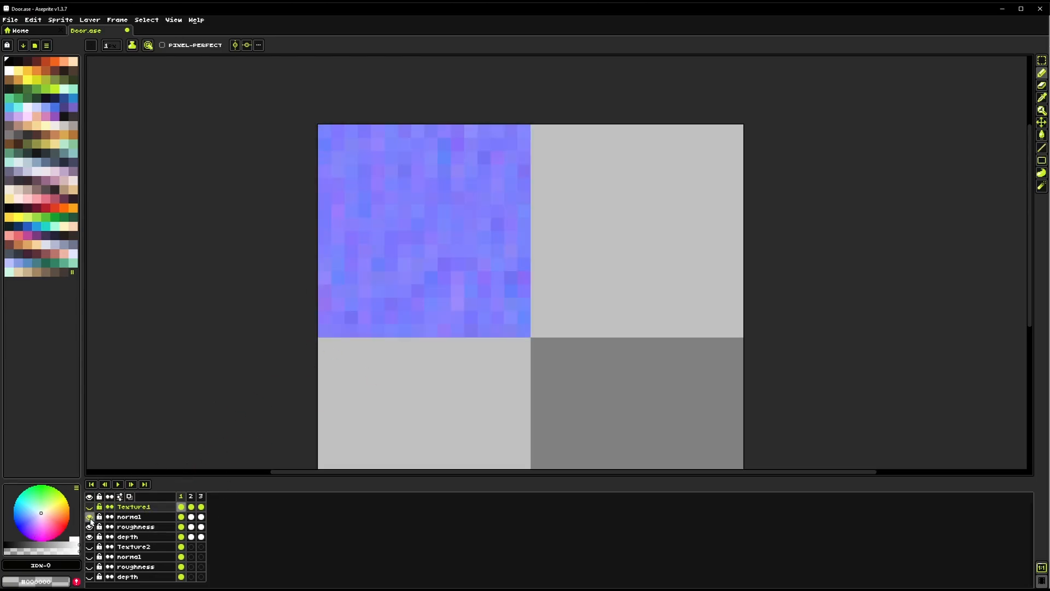
# Show the Texture1 wood layer so the wood grain replaces the blue normal map on the canvas
pyautogui.click(89, 517)
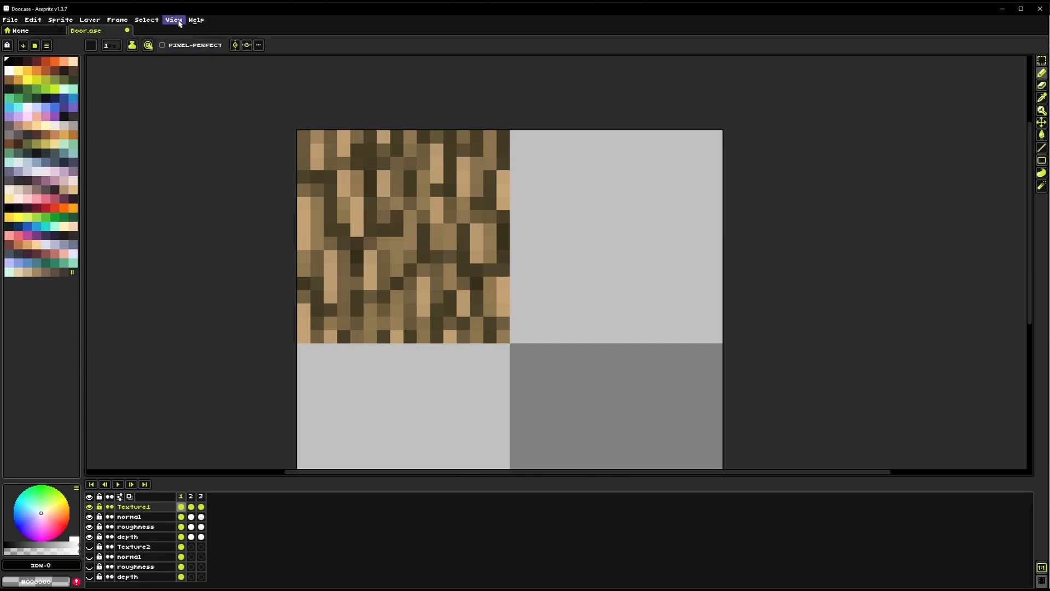
# Launch Texture Preview from the View menu, then glance at and dismiss the Sprite menu
pyautogui.click(174, 20)
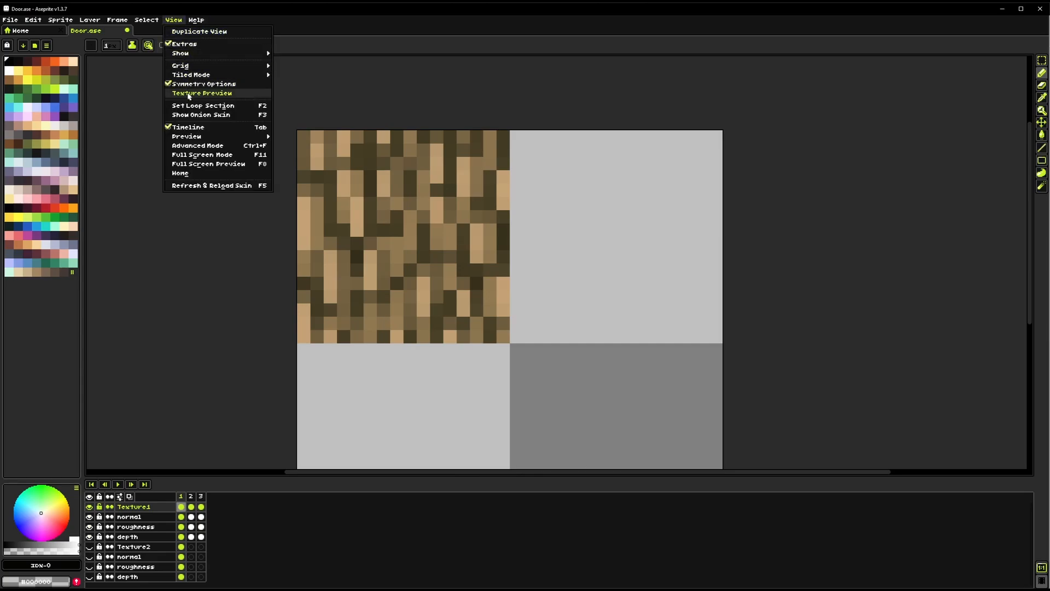
pyautogui.moveTo(199, 97)
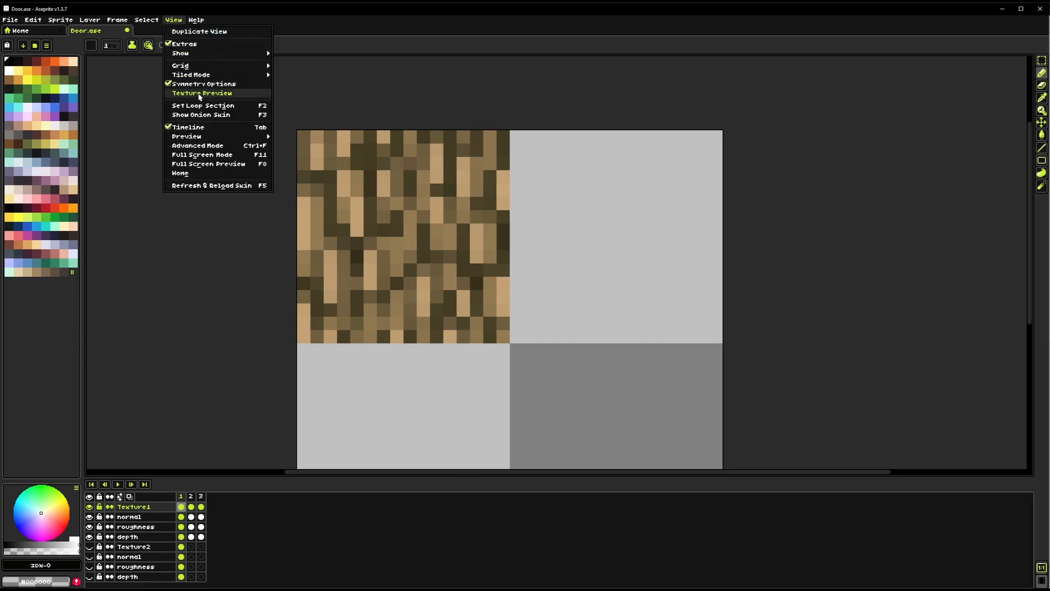
pyautogui.click(202, 93)
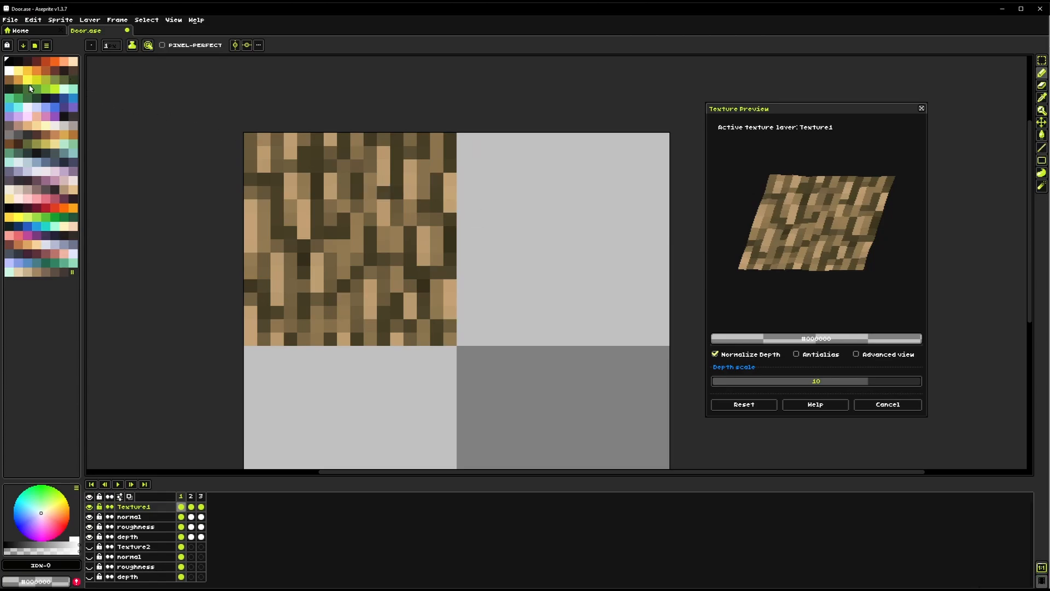
pyautogui.click(59, 18)
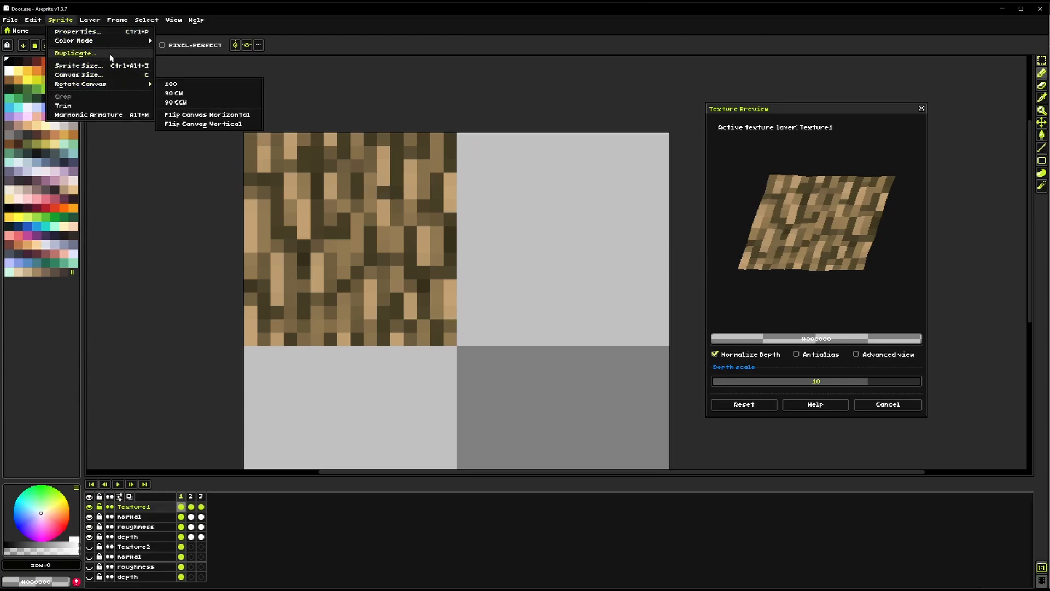
pyautogui.click(73, 40)
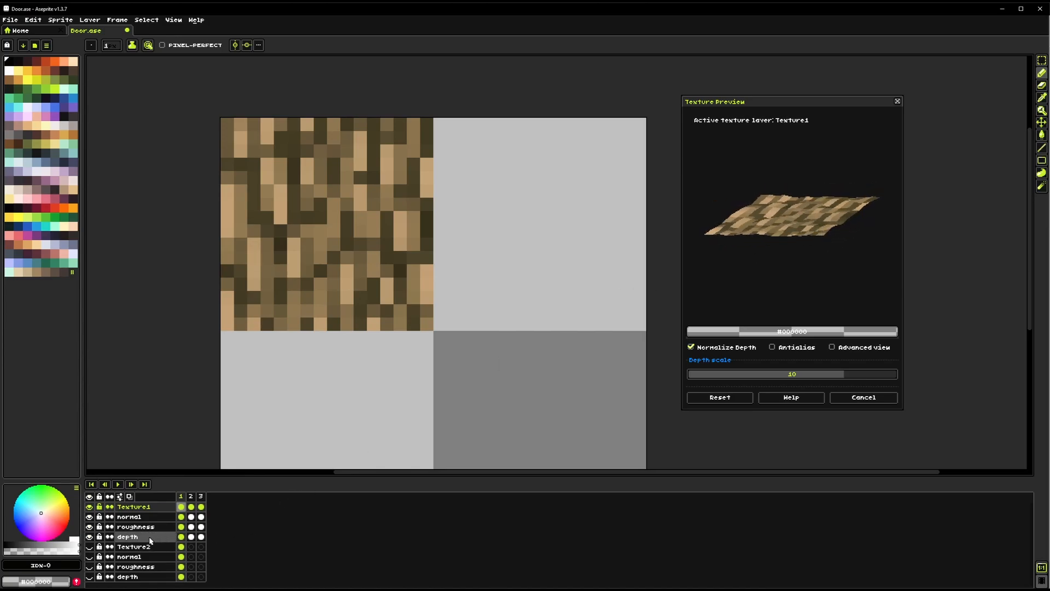
pyautogui.click(181, 536)
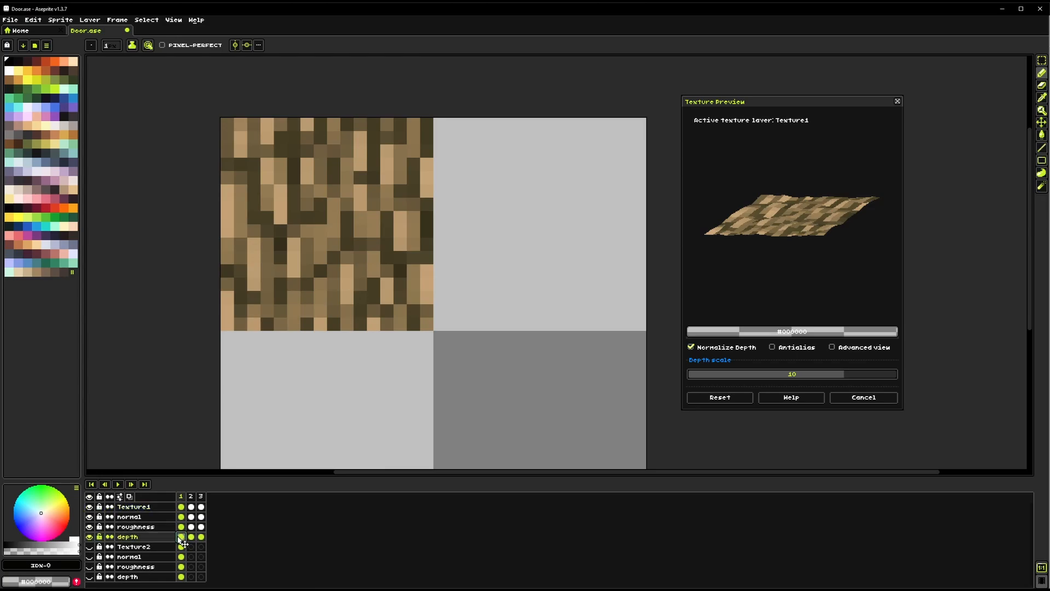
pyautogui.click(181, 536)
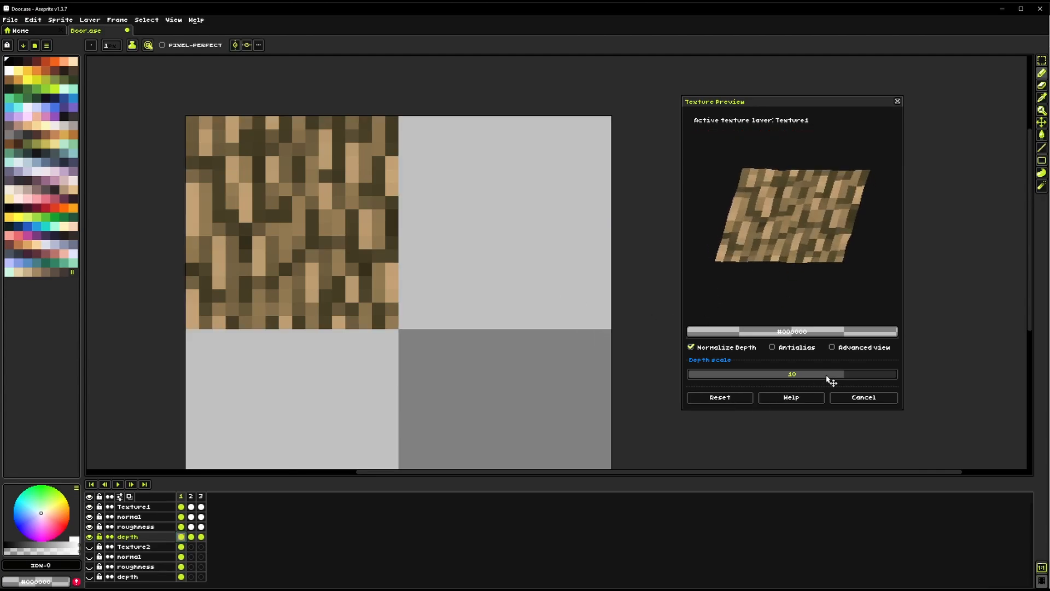
# Try depth scale 20, then 0, then settle on a lower value around 9
pyautogui.moveTo(828, 374); pyautogui.dragTo(767, 374)
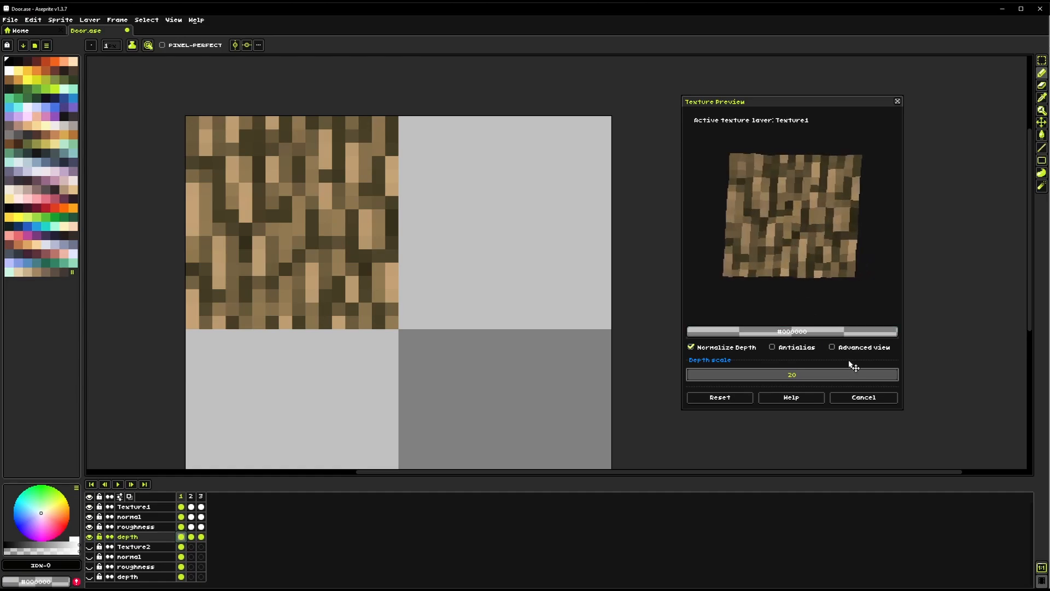
pyautogui.moveTo(858, 374); pyautogui.dragTo(792, 375)
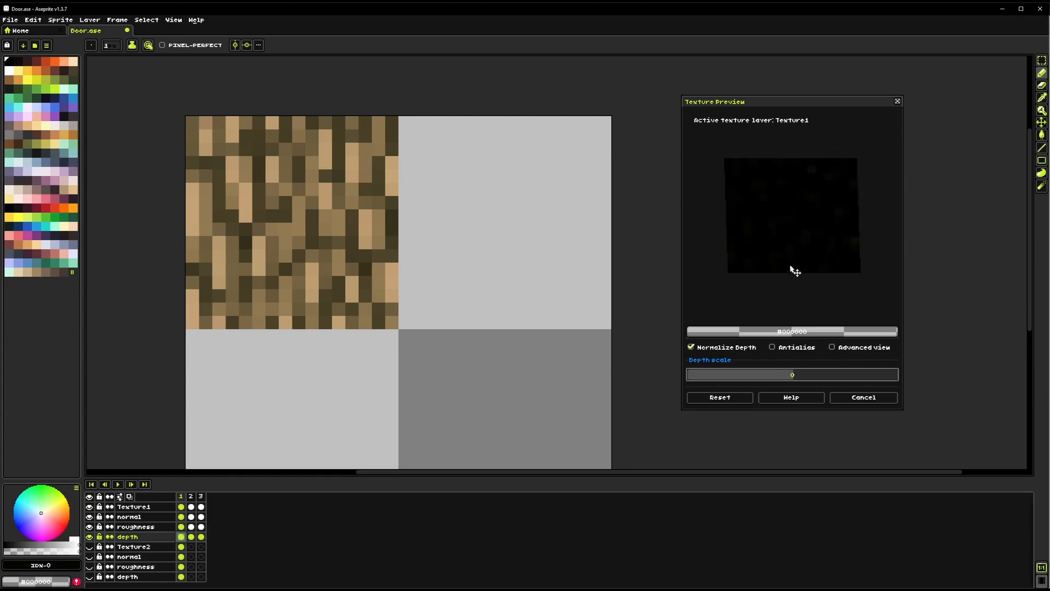
pyautogui.moveTo(792, 269)
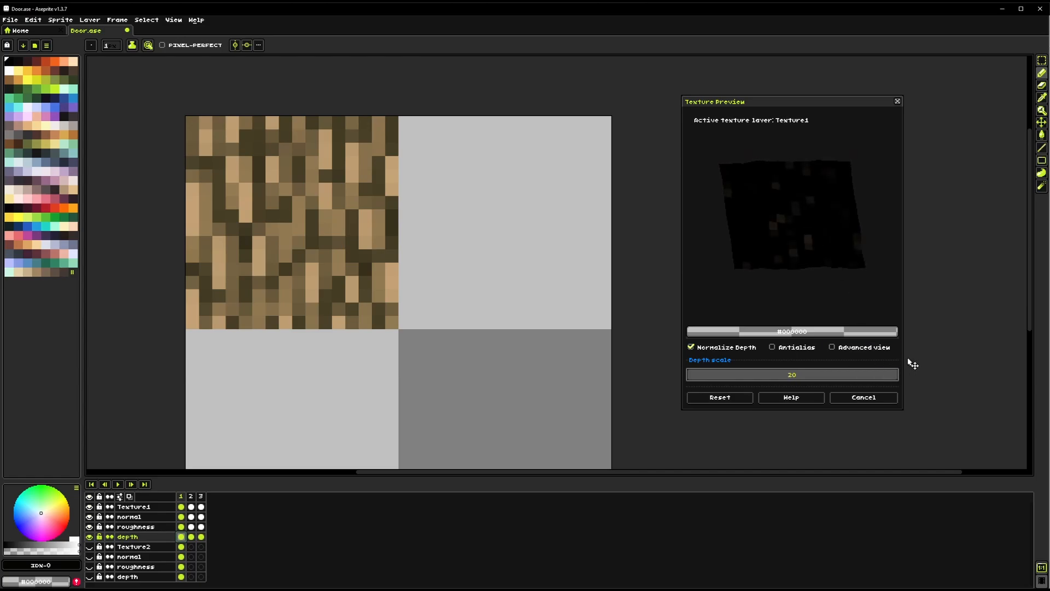
pyautogui.moveTo(792, 374); pyautogui.dragTo(737, 374)
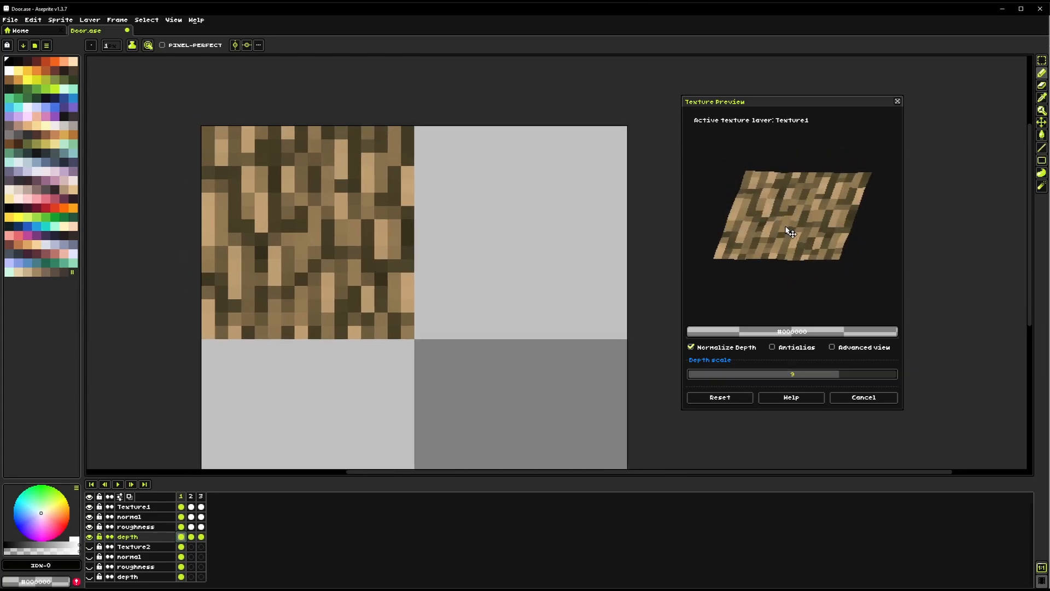
# Orbit the plane edge-on and switch depth normalization off to compare the relief
pyautogui.click(771, 347)
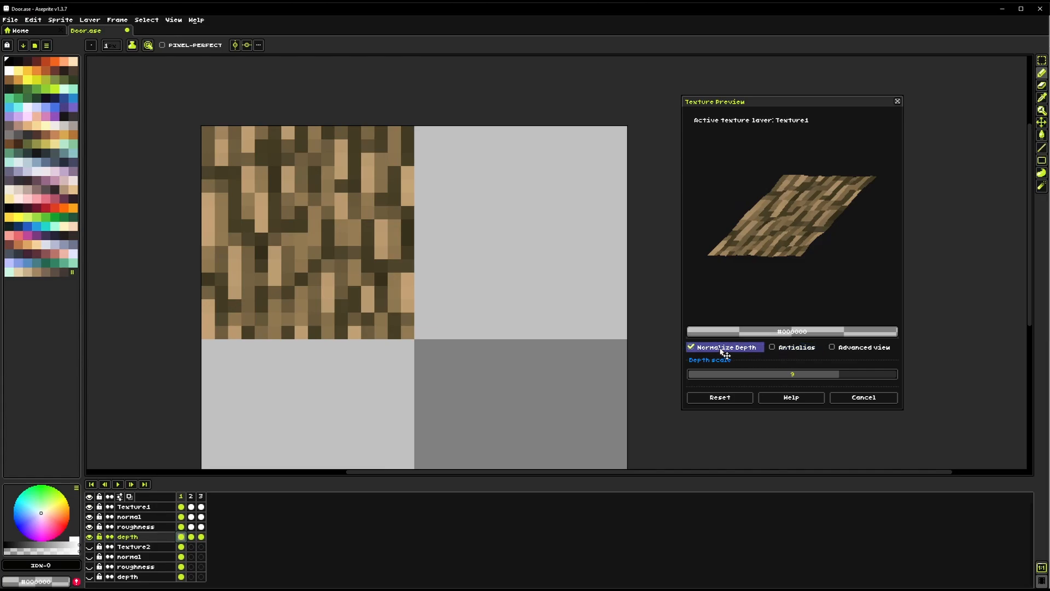
pyautogui.moveTo(736, 353)
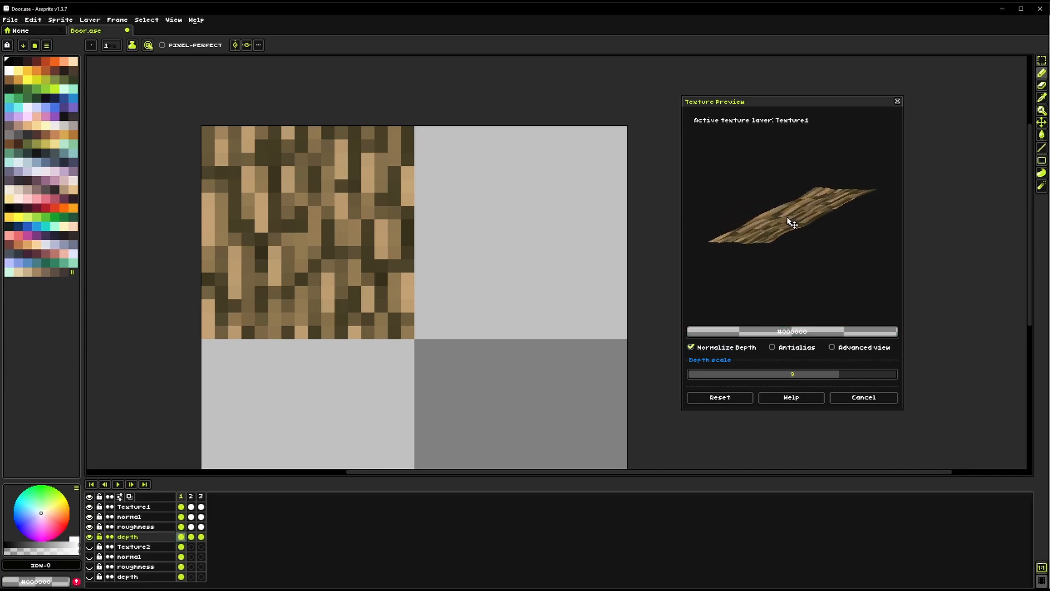
pyautogui.moveTo(790, 224); pyautogui.dragTo(787, 242)
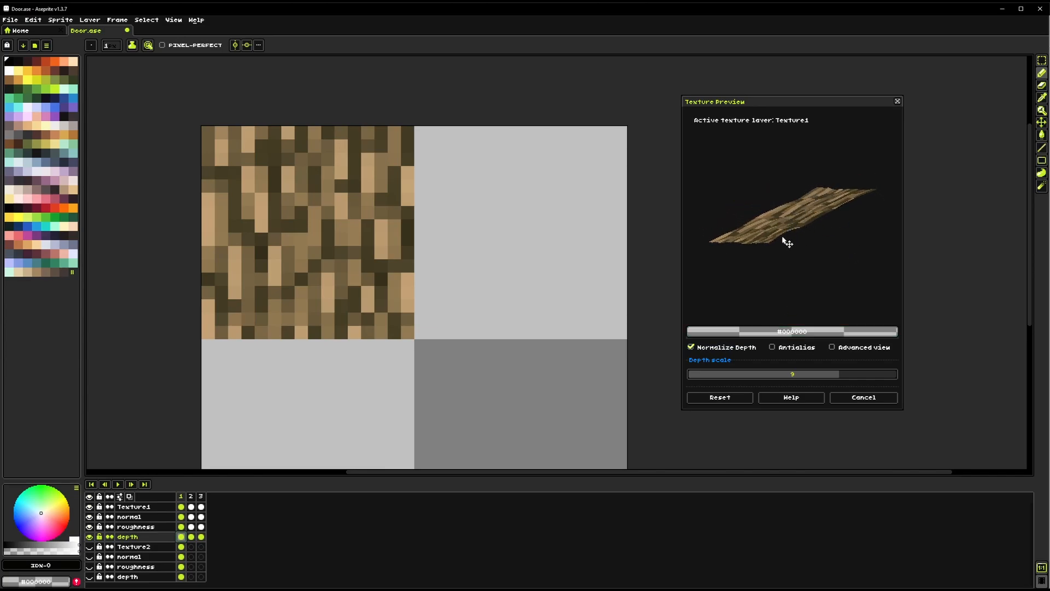
pyautogui.click(690, 347)
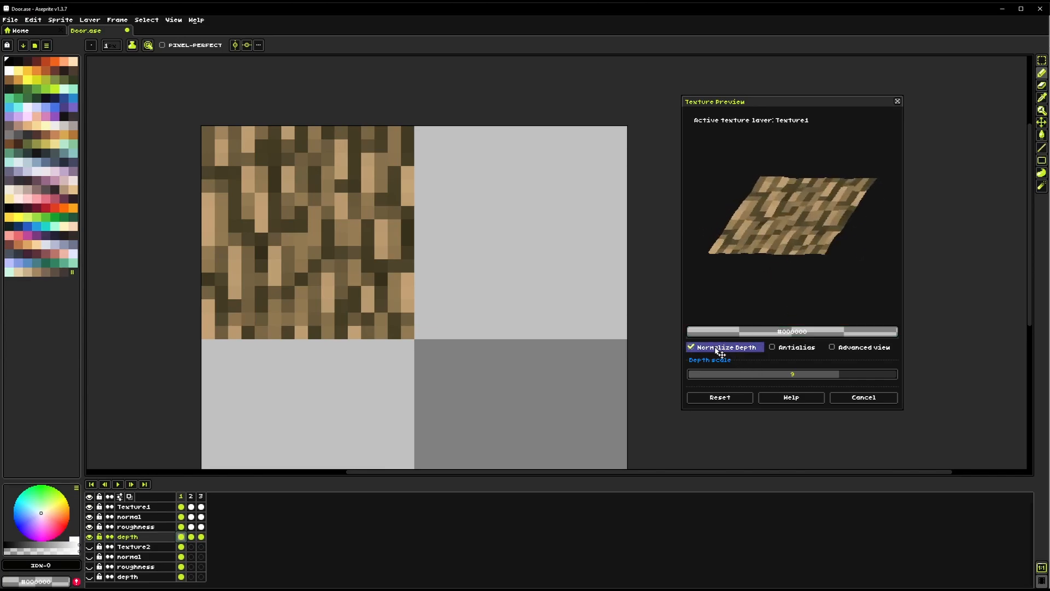
pyautogui.click(691, 347)
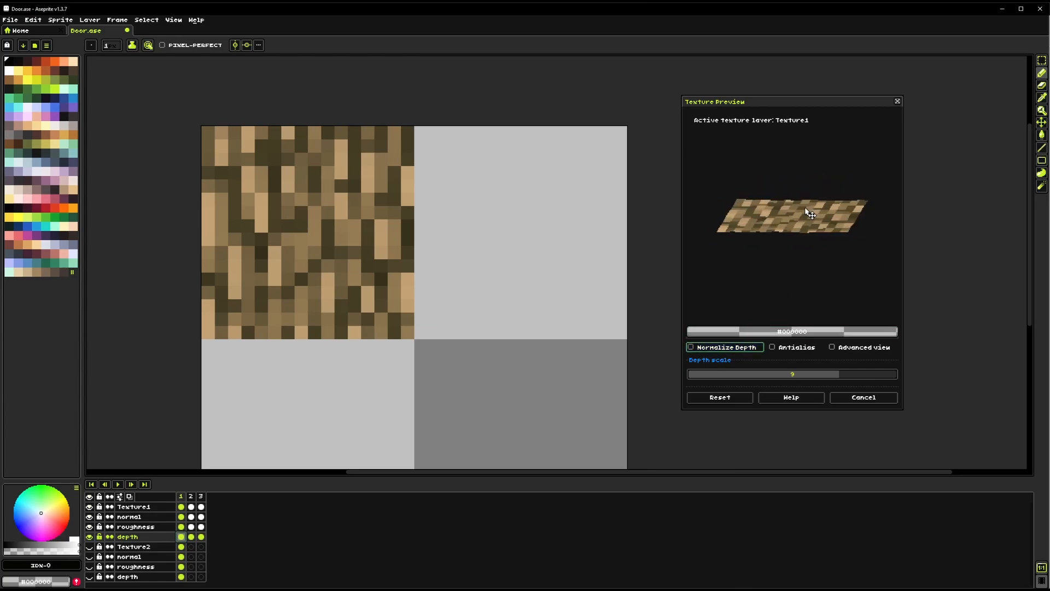
# Re-enable Normalize Depth with a depth scale of 10 and orbit the plane to check it
pyautogui.click(690, 347)
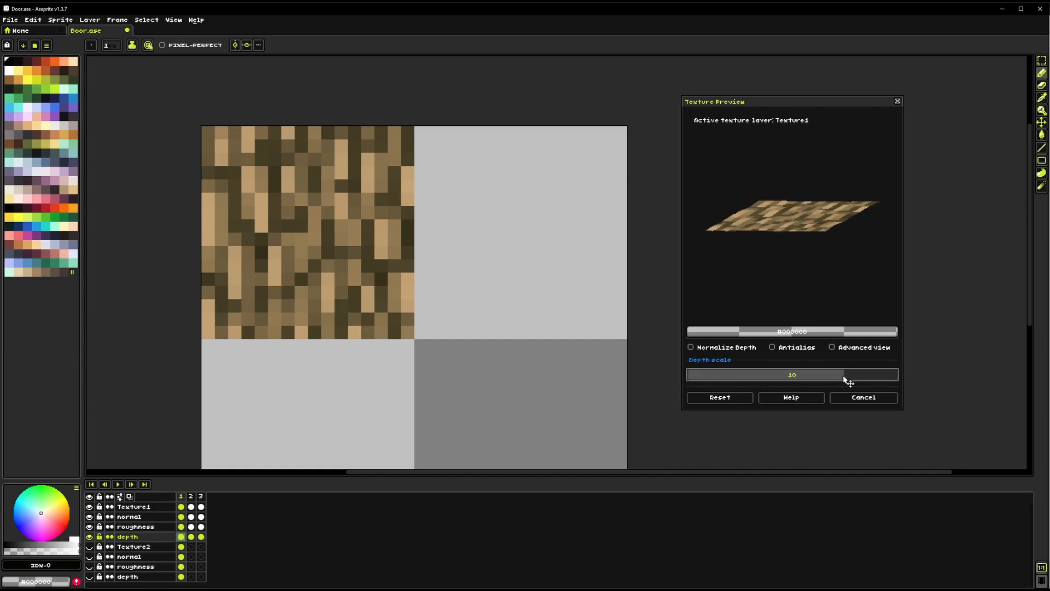
pyautogui.click(691, 346)
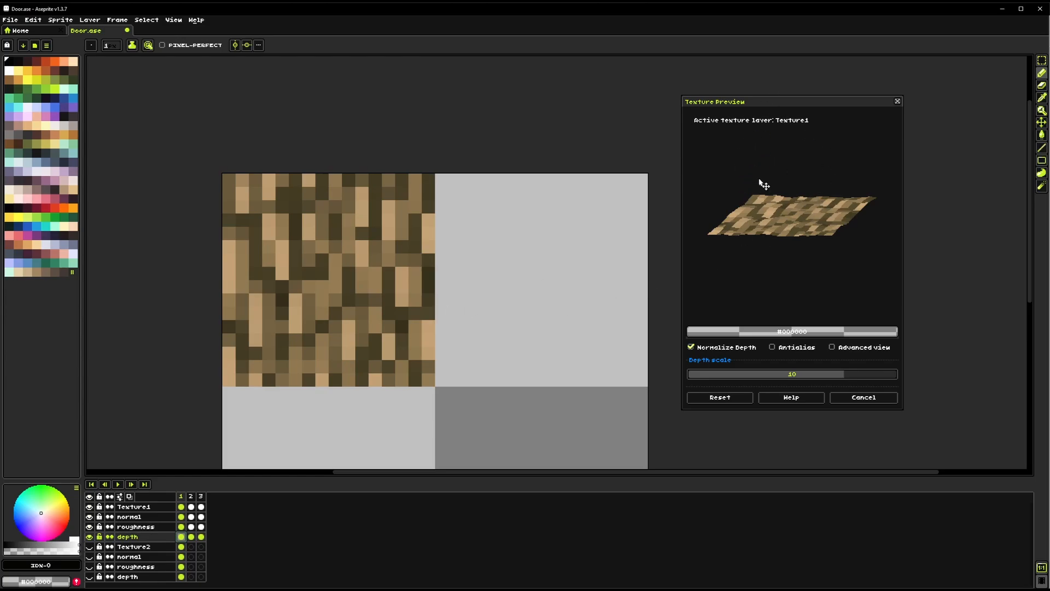
pyautogui.moveTo(763, 183); pyautogui.dragTo(807, 265)
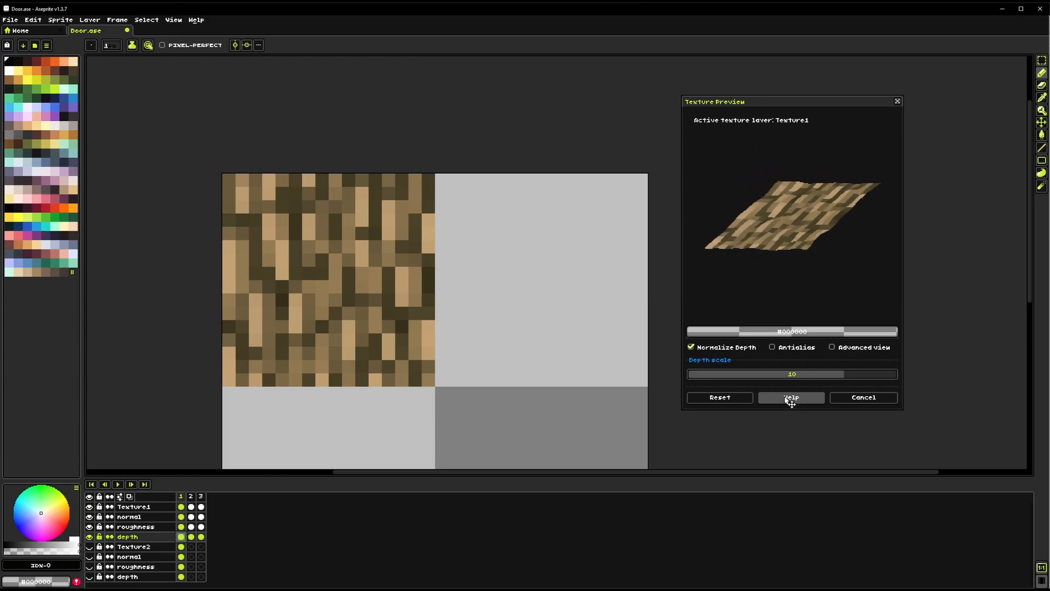
# Bring up Texture Help from the preview and move the dialog into a readable spot
pyautogui.click(791, 397)
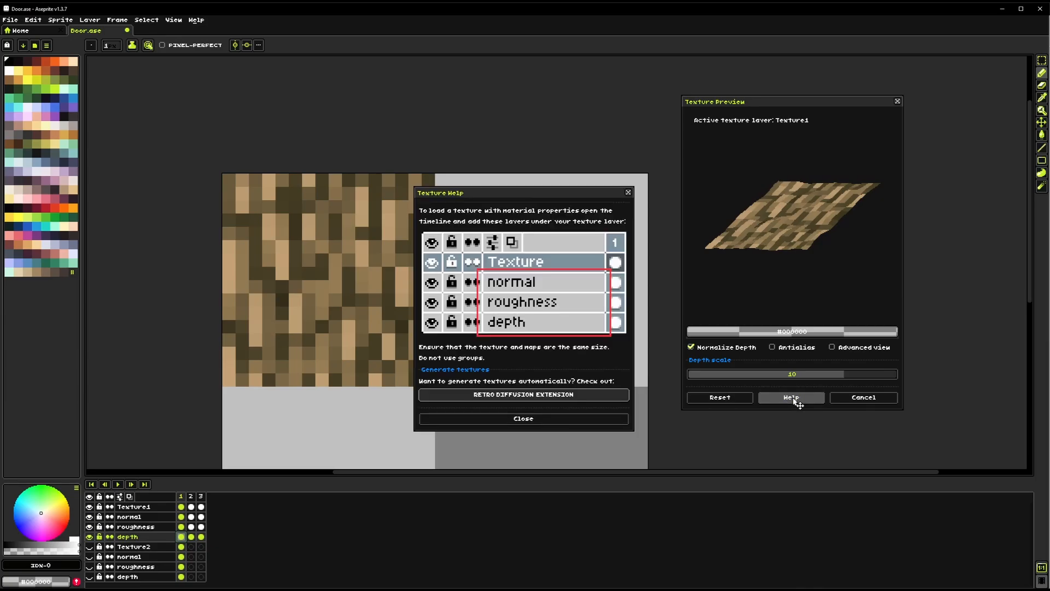
pyautogui.moveTo(441, 193); pyautogui.dragTo(425, 146)
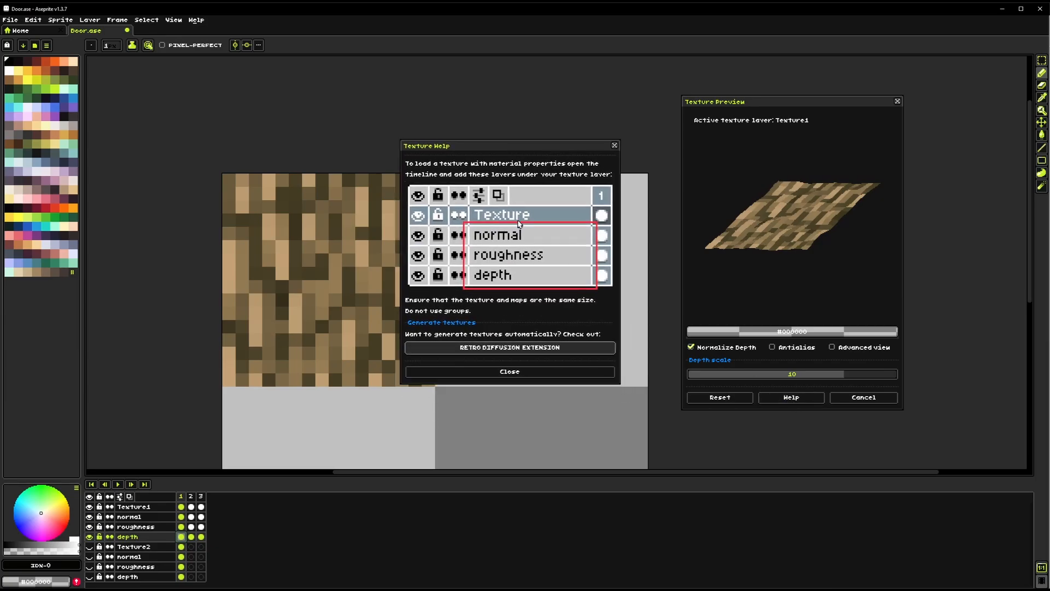
pyautogui.moveTo(496, 277)
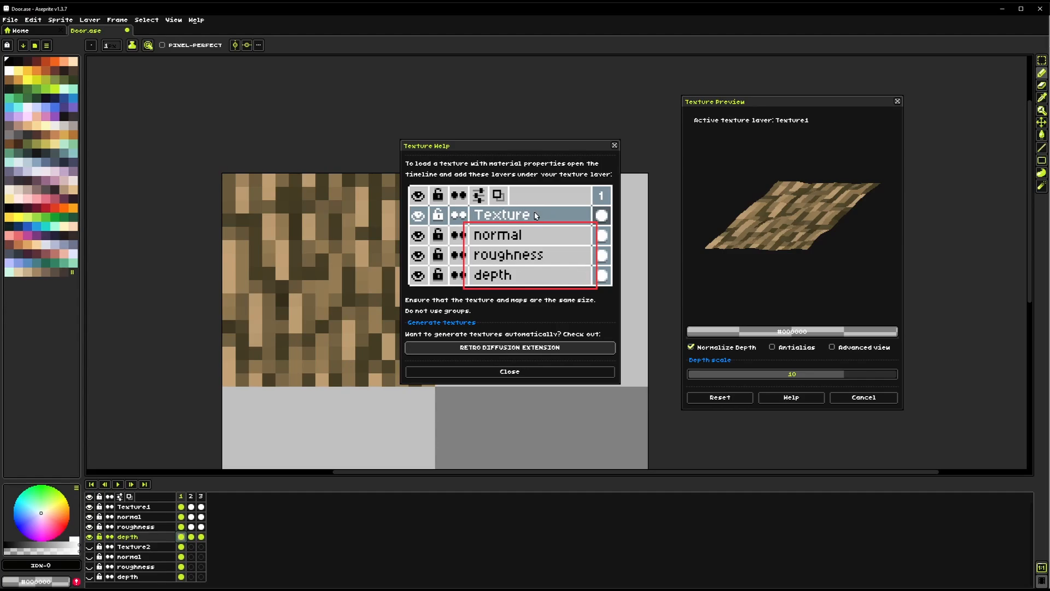
pyautogui.moveTo(571, 221)
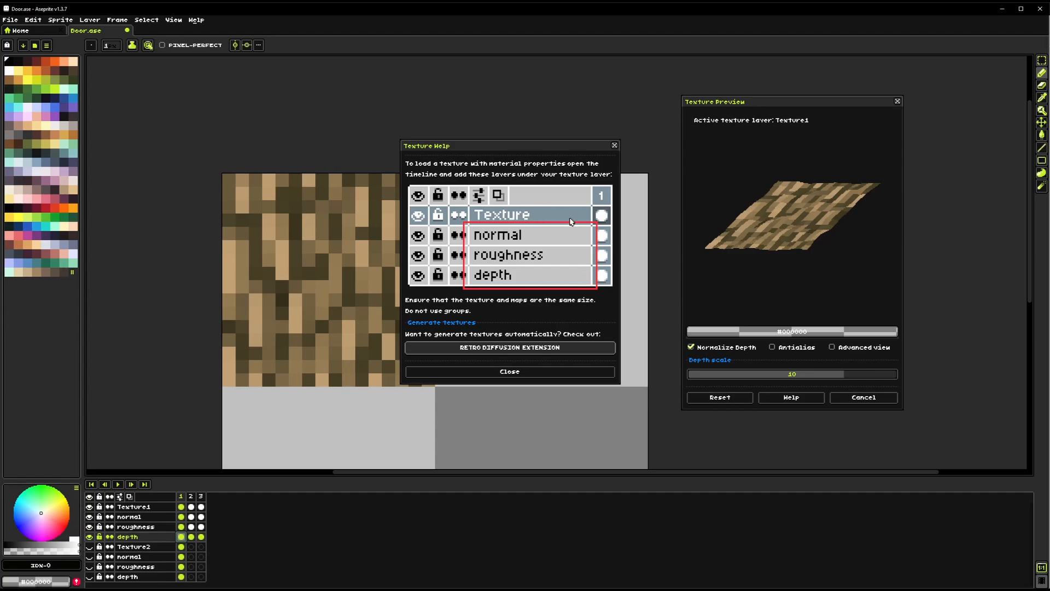
pyautogui.moveTo(501, 221)
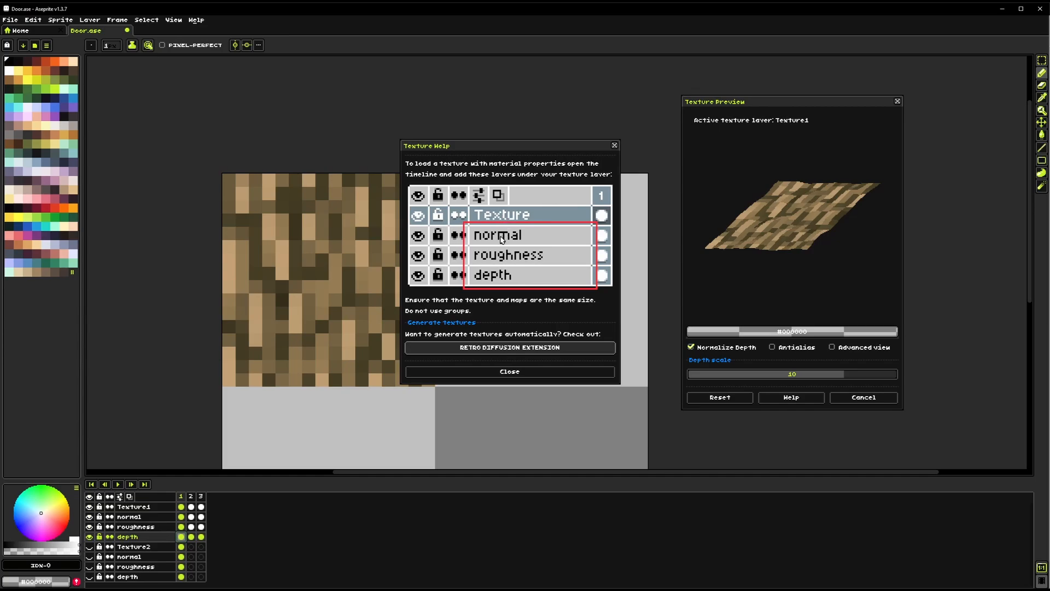
pyautogui.moveTo(512, 260)
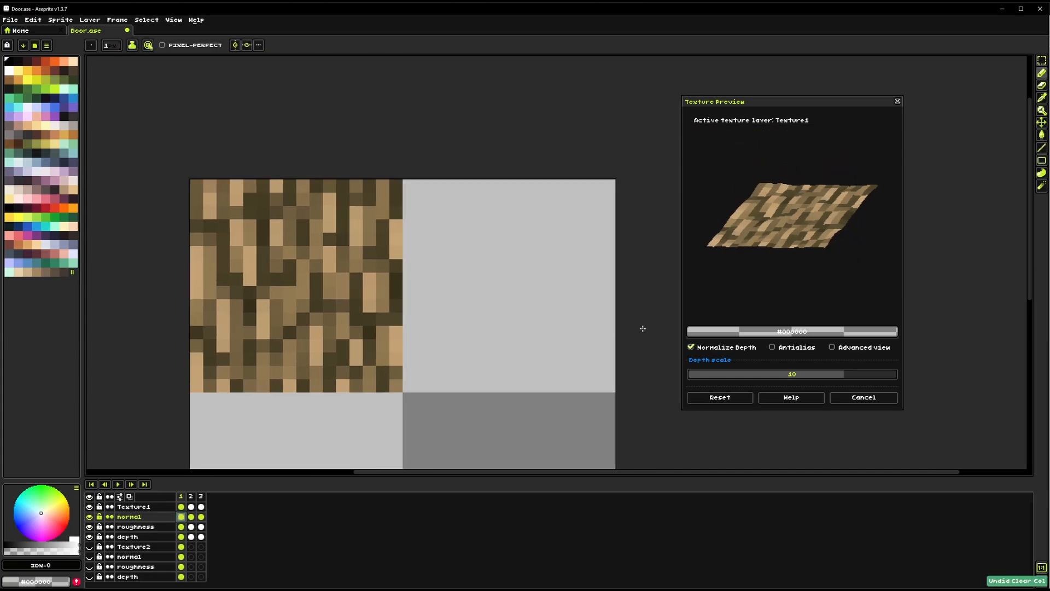
pyautogui.click(771, 346)
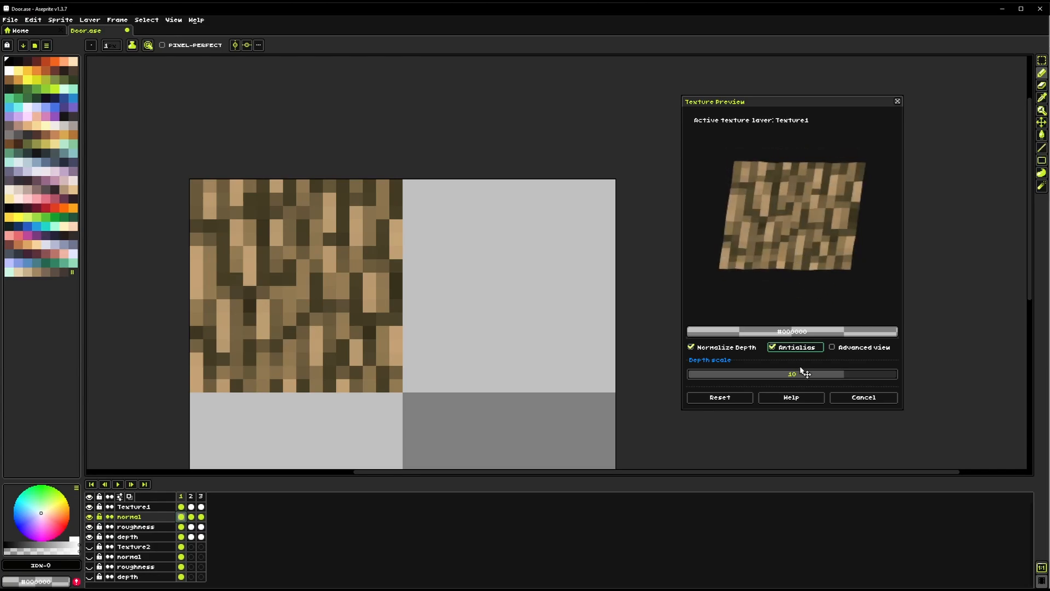
pyautogui.click(771, 347)
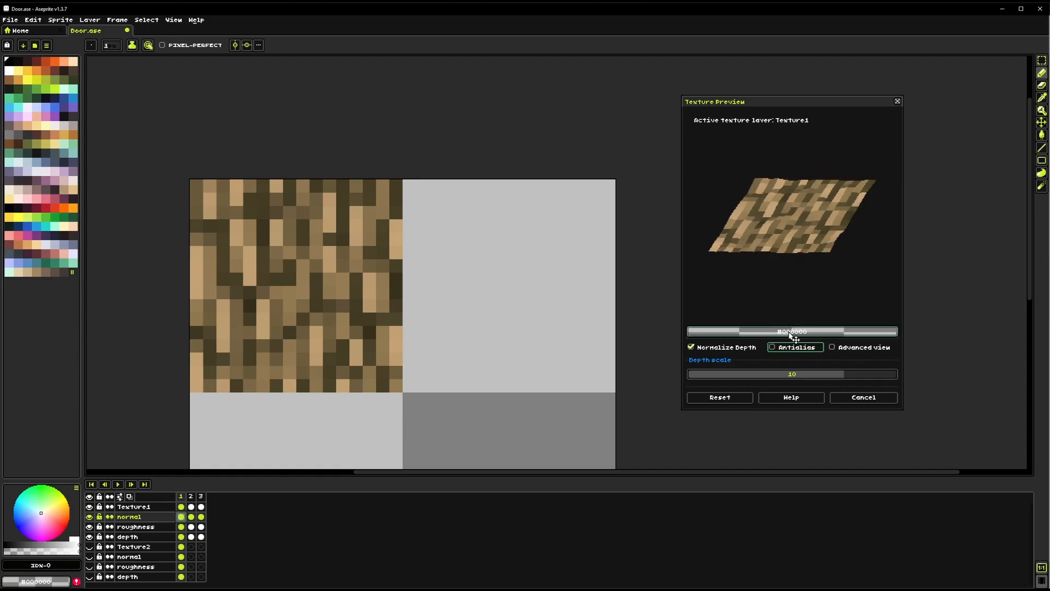
pyautogui.click(792, 330)
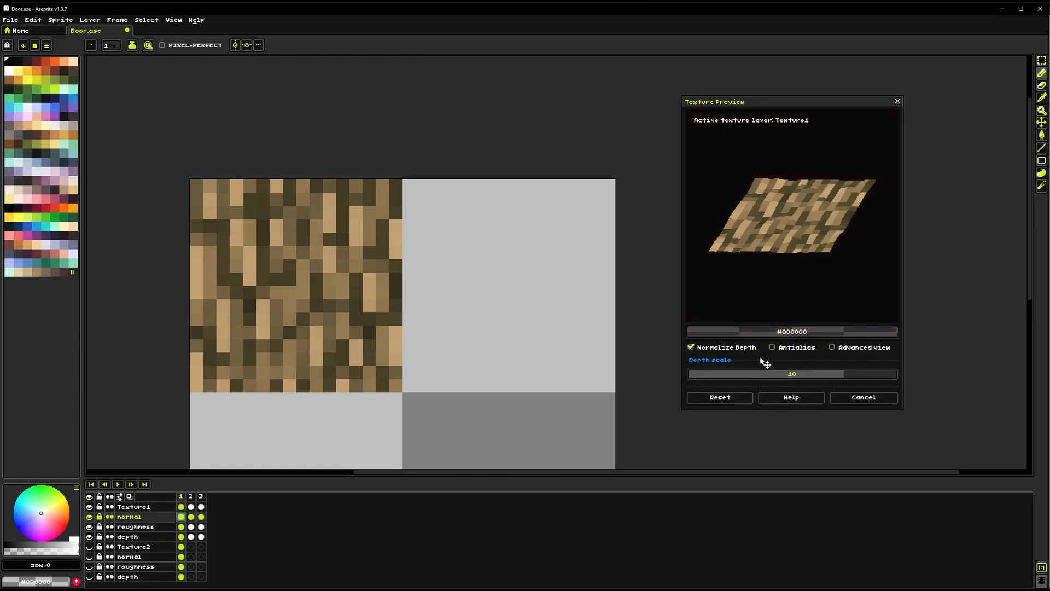
pyautogui.click(792, 331)
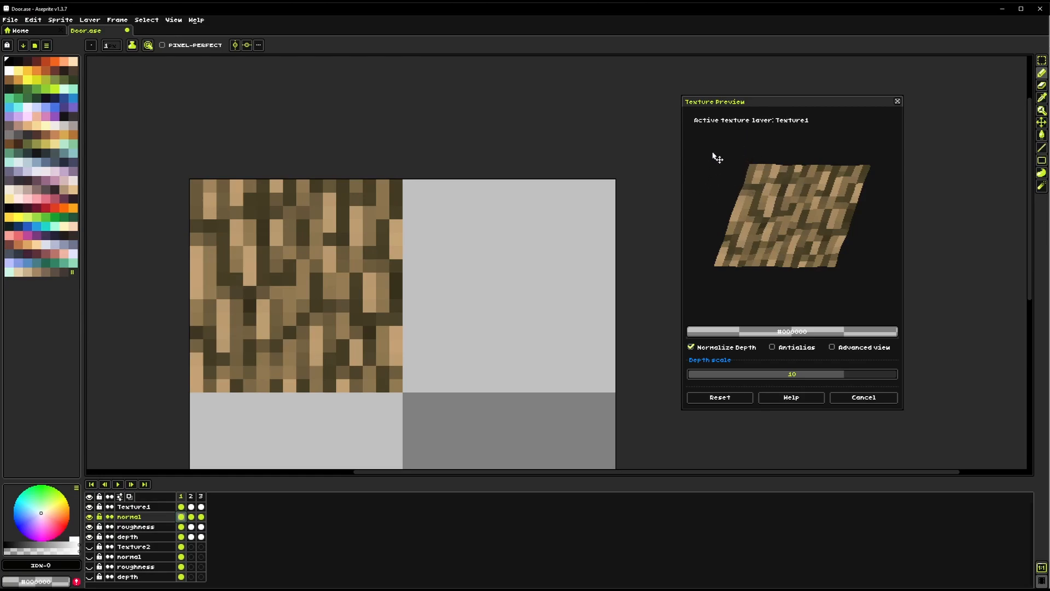
pyautogui.moveTo(783, 231)
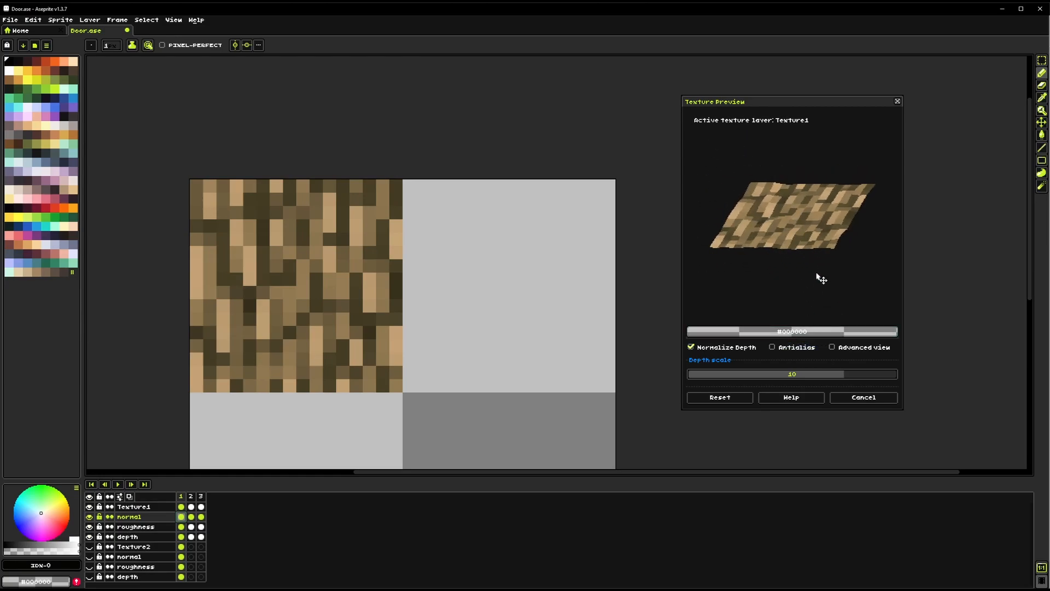
# Enable Advanced view to show pitch, roll, FPS and the map thumbnails
pyautogui.click(832, 346)
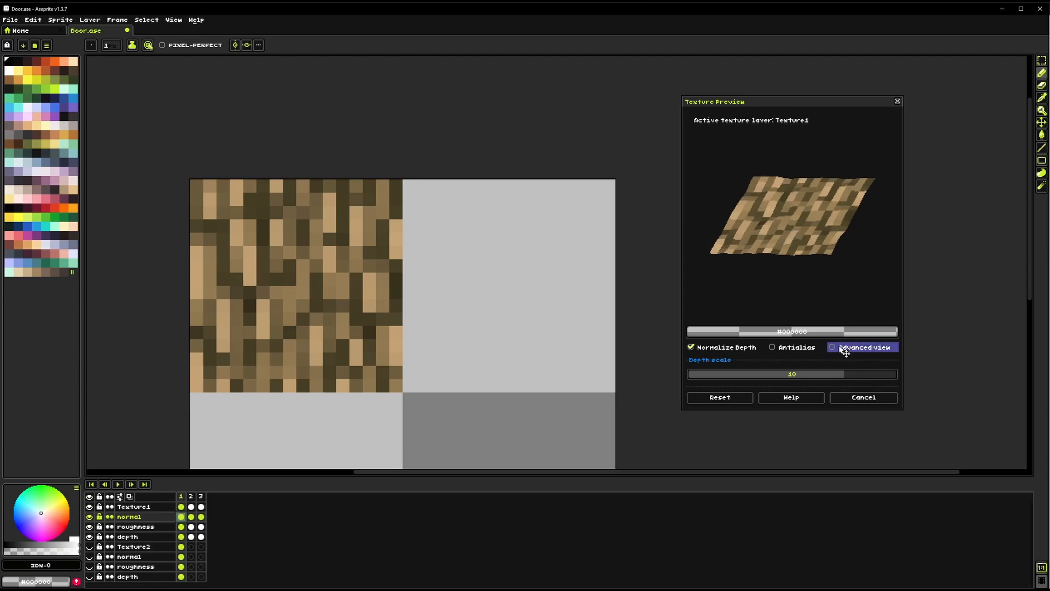
pyautogui.click(832, 347)
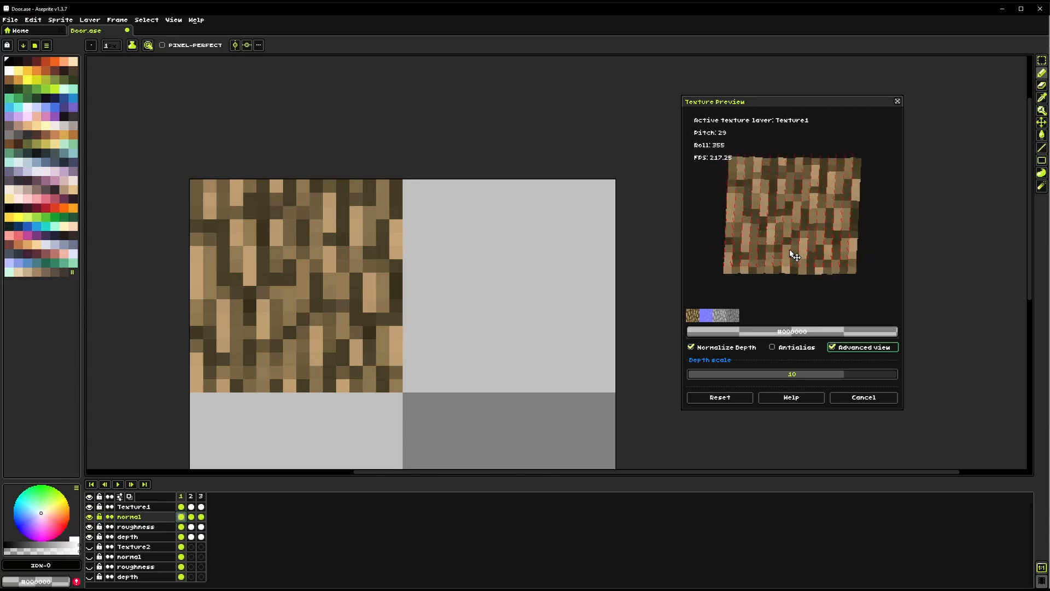
# Tilt and rotate the wood plane through several angles in the preview
pyautogui.moveTo(794, 255); pyautogui.dragTo(767, 241)
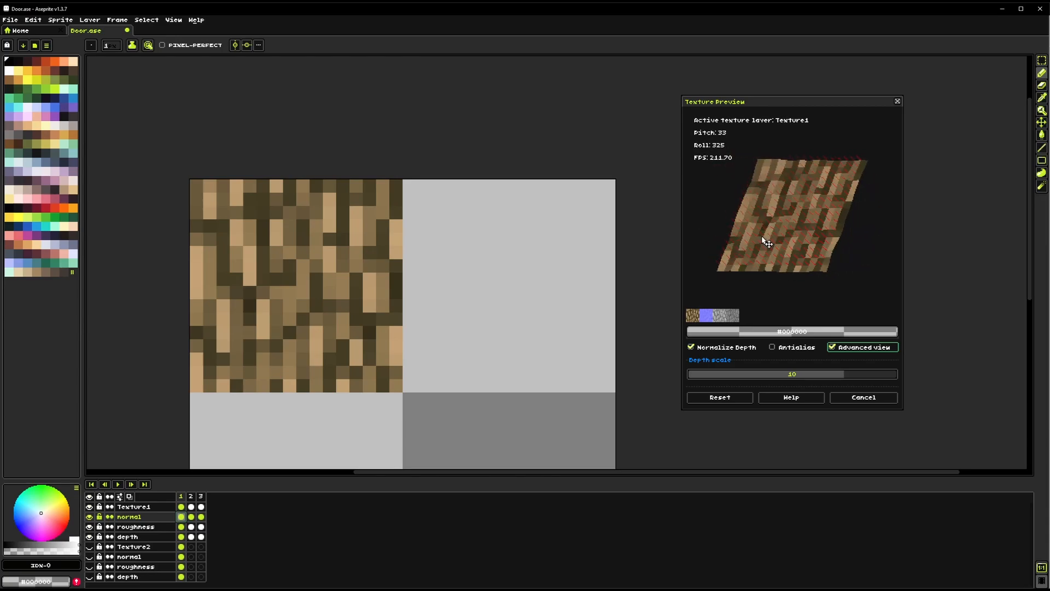
pyautogui.moveTo(767, 241); pyautogui.dragTo(864, 230)
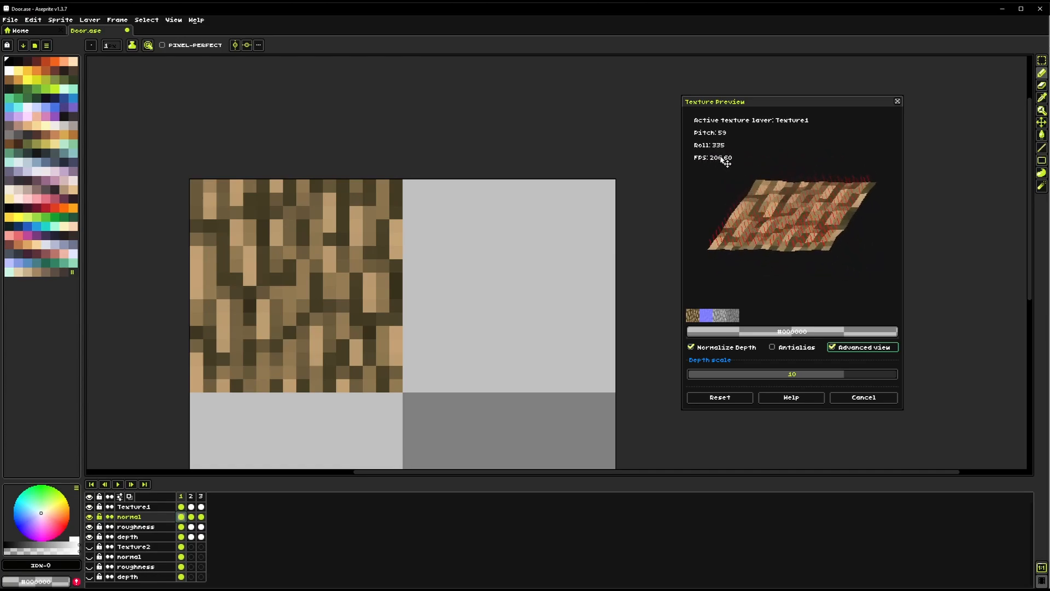
pyautogui.moveTo(727, 160); pyautogui.dragTo(799, 222)
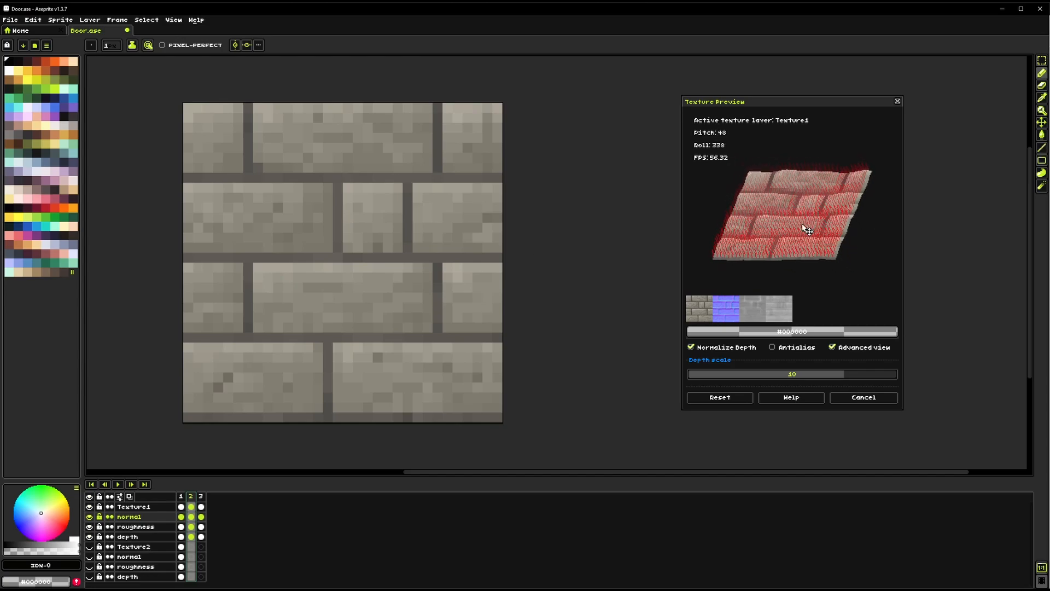
# Rotate the plane, push depth scale to 20, then Reset the preview to defaults
pyautogui.moveTo(804, 228); pyautogui.dragTo(757, 205)
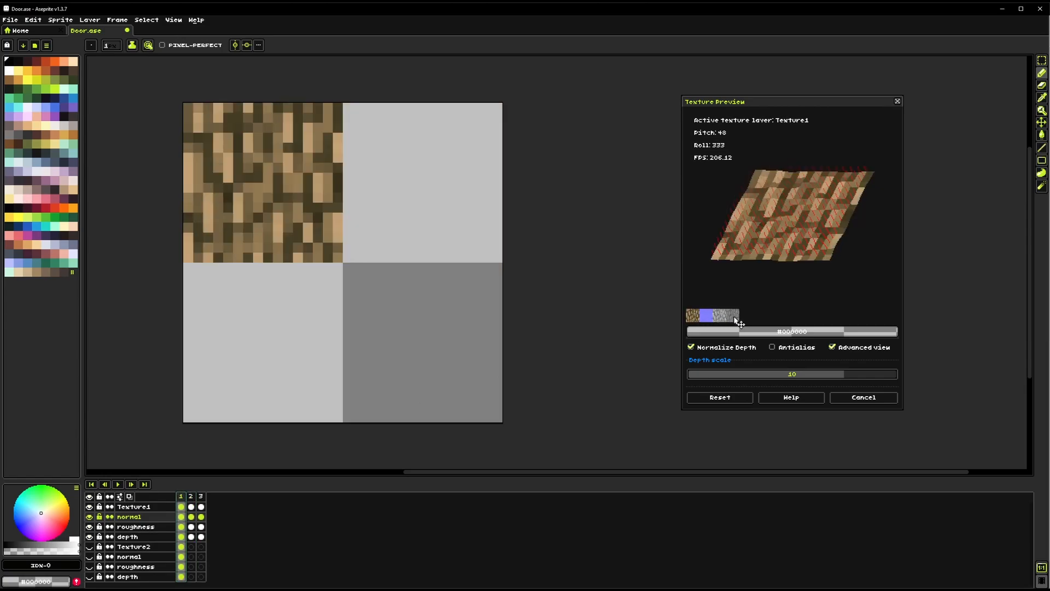
pyautogui.moveTo(737, 321); pyautogui.dragTo(783, 268)
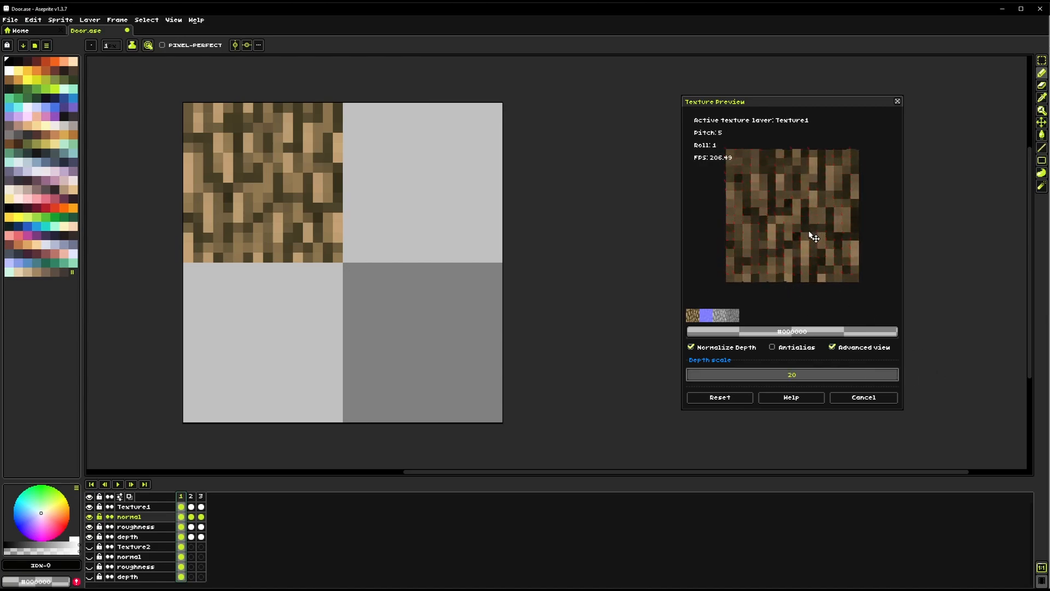
pyautogui.moveTo(780, 221)
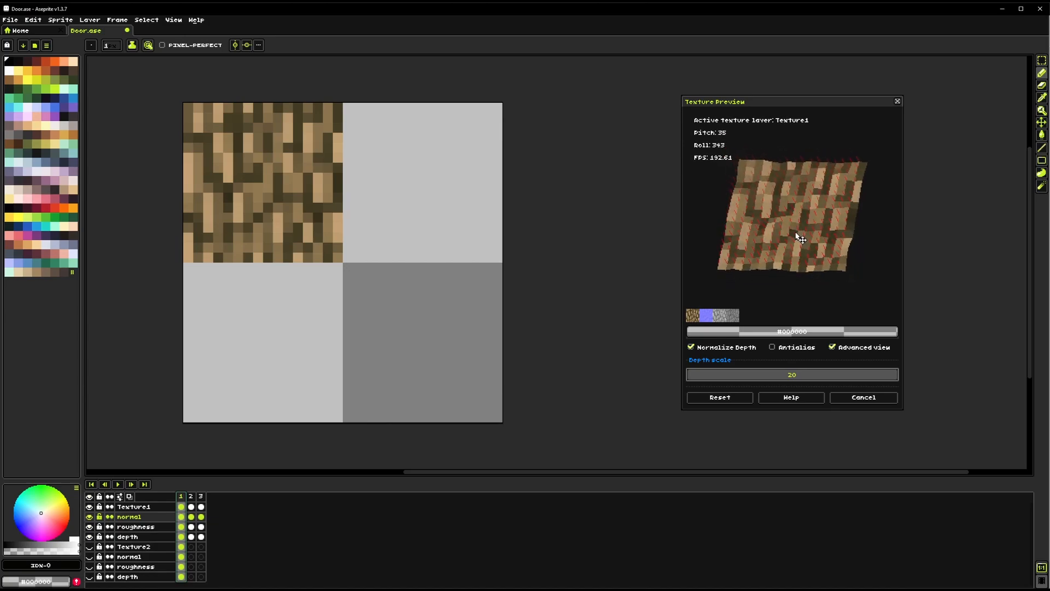
pyautogui.moveTo(802, 238); pyautogui.dragTo(807, 268)
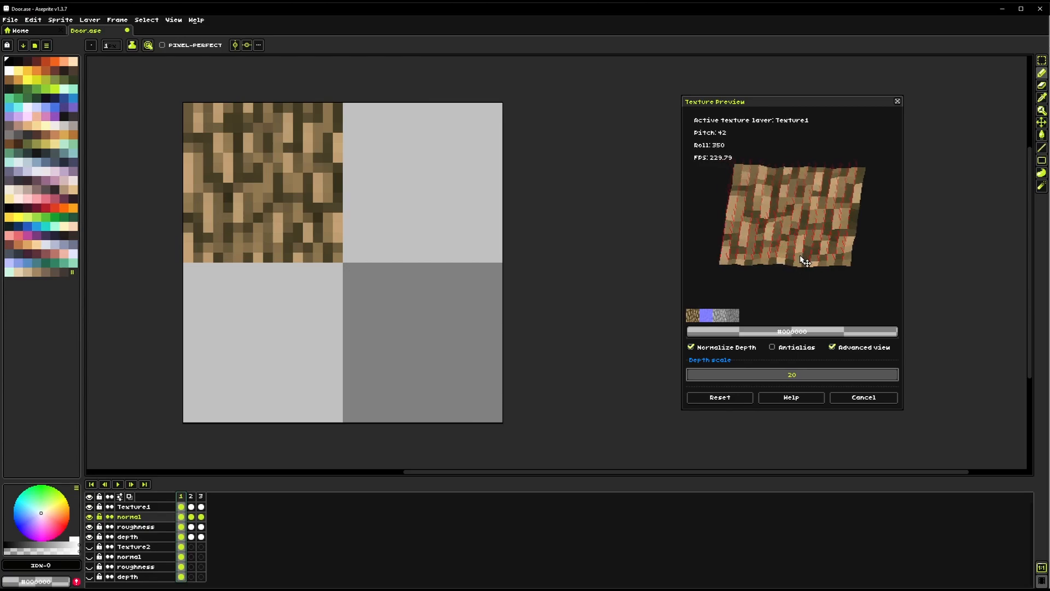
pyautogui.click(832, 347)
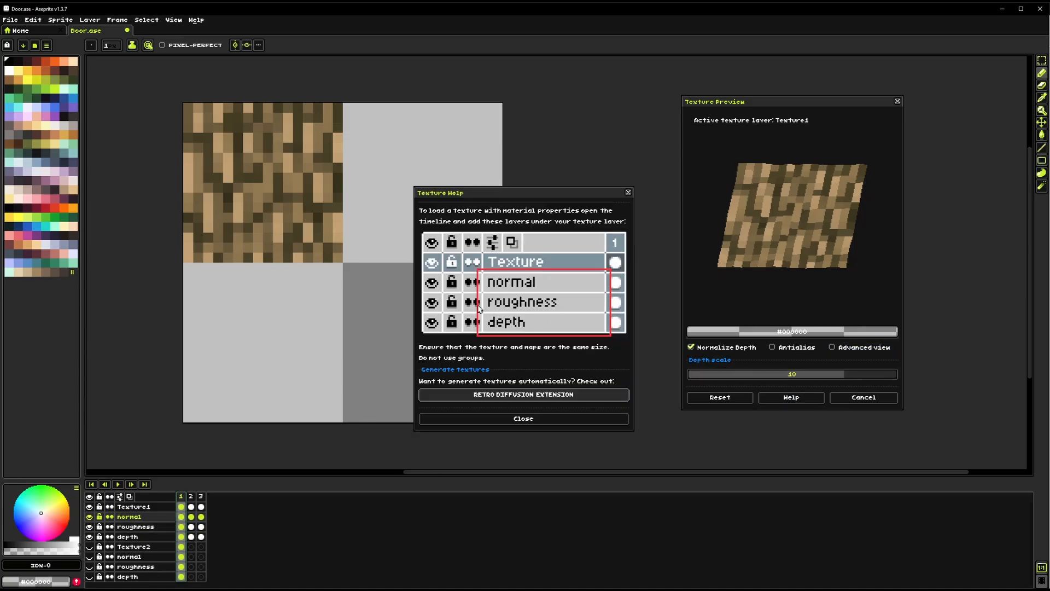
# Close Texture Help, view the stone brick frame, then return to frame 1 with the door texture shown
pyautogui.click(523, 418)
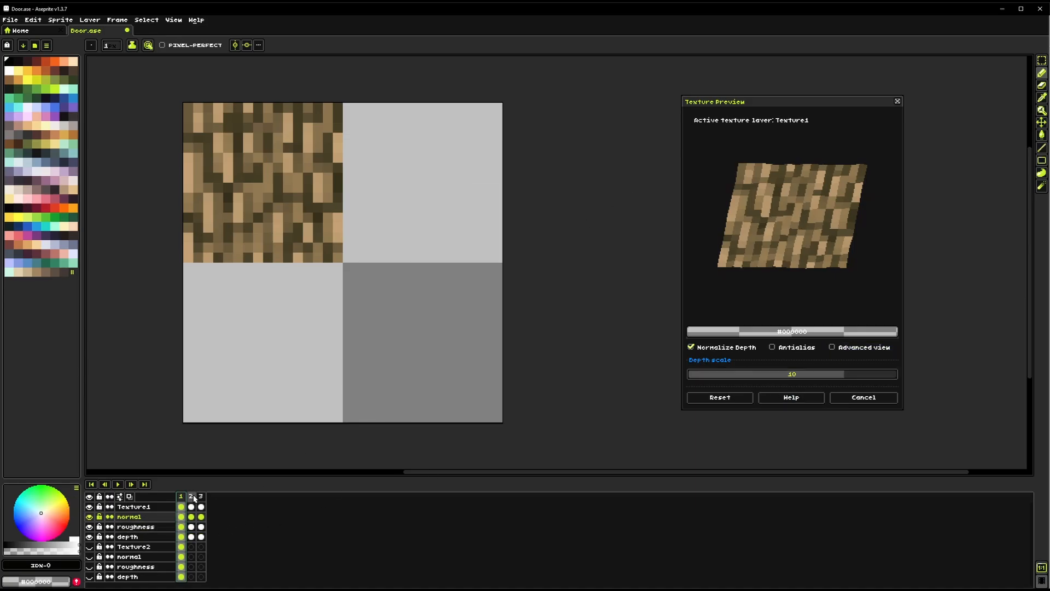
pyautogui.click(134, 546)
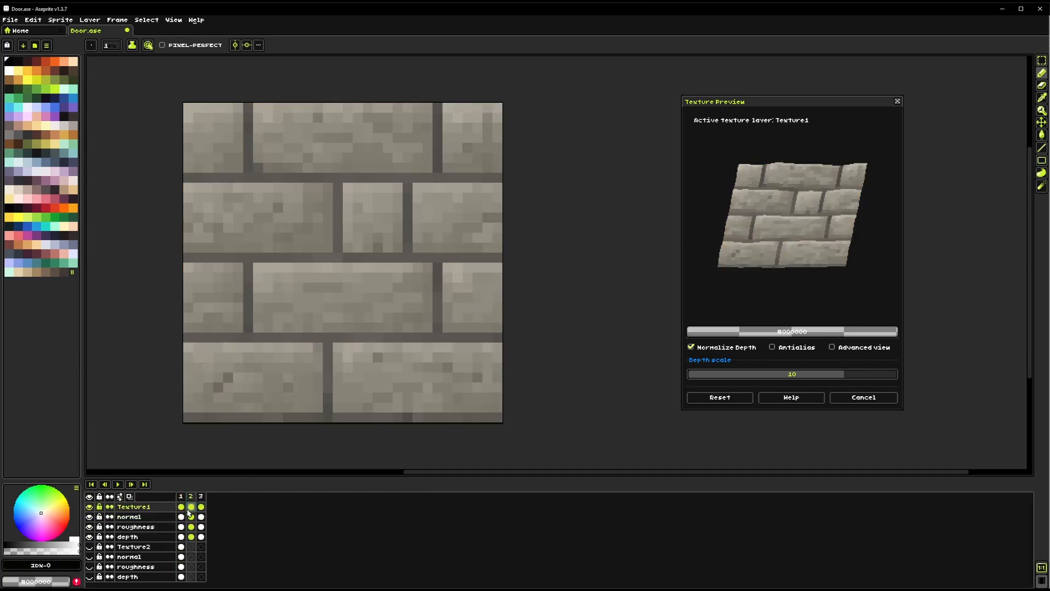
pyautogui.click(200, 505)
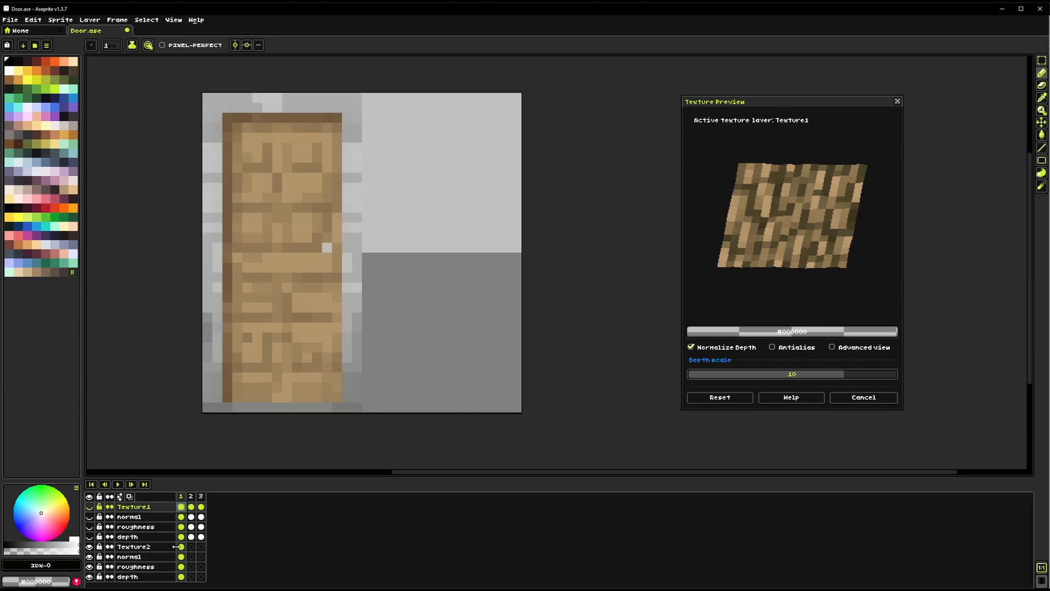
# Make the Texture2 door layer active and rotate its plane in the preview
pyautogui.click(133, 545)
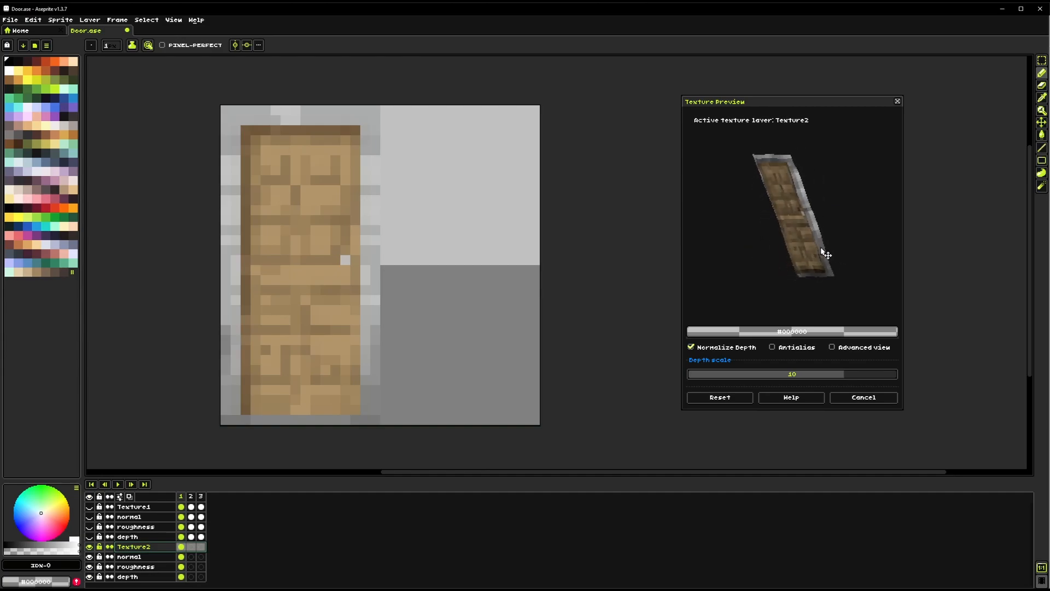
pyautogui.moveTo(827, 253); pyautogui.dragTo(783, 244)
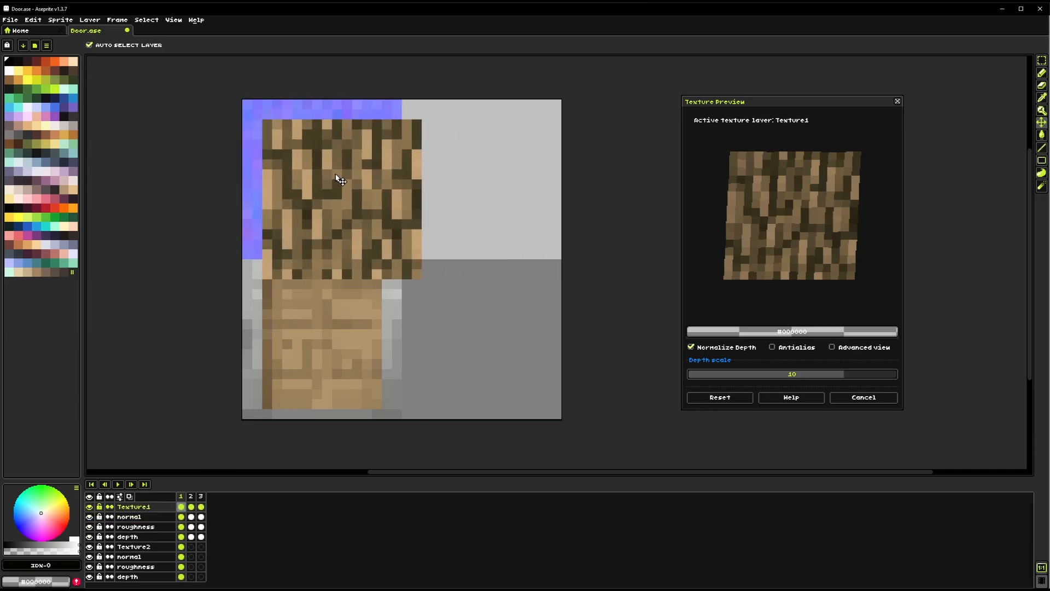
# Disable Auto Select Layer and select the roughness then depth map layers
pyautogui.click(89, 45)
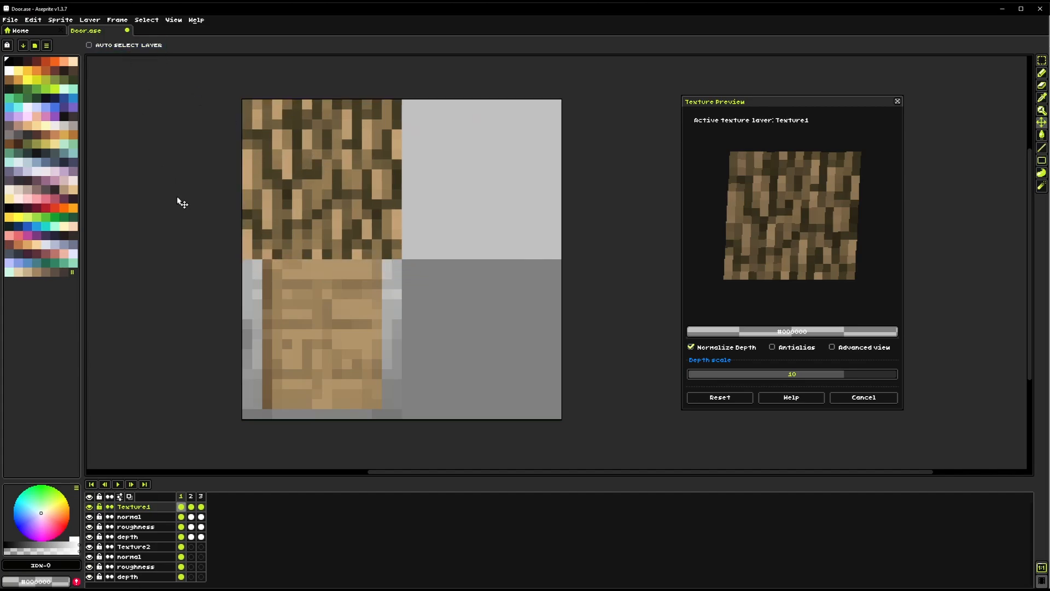
pyautogui.click(129, 516)
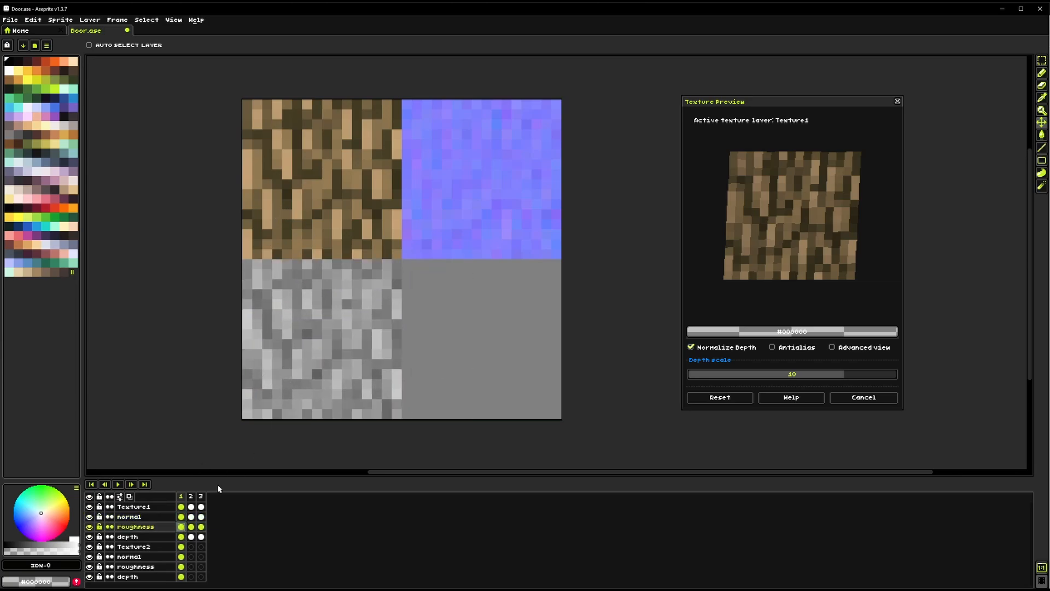
pyautogui.click(127, 536)
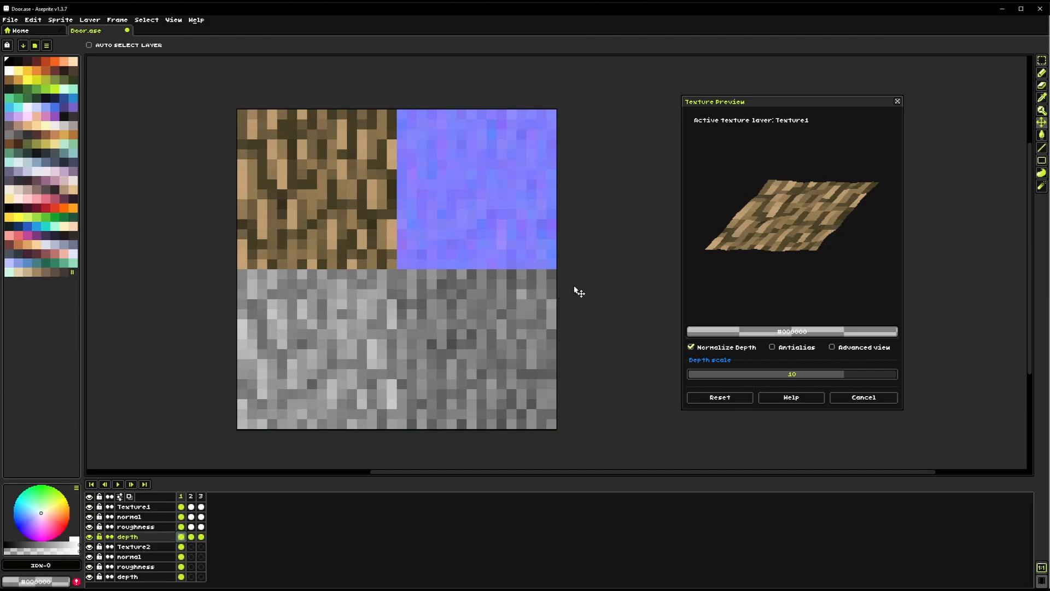
pyautogui.moveTo(360, 208)
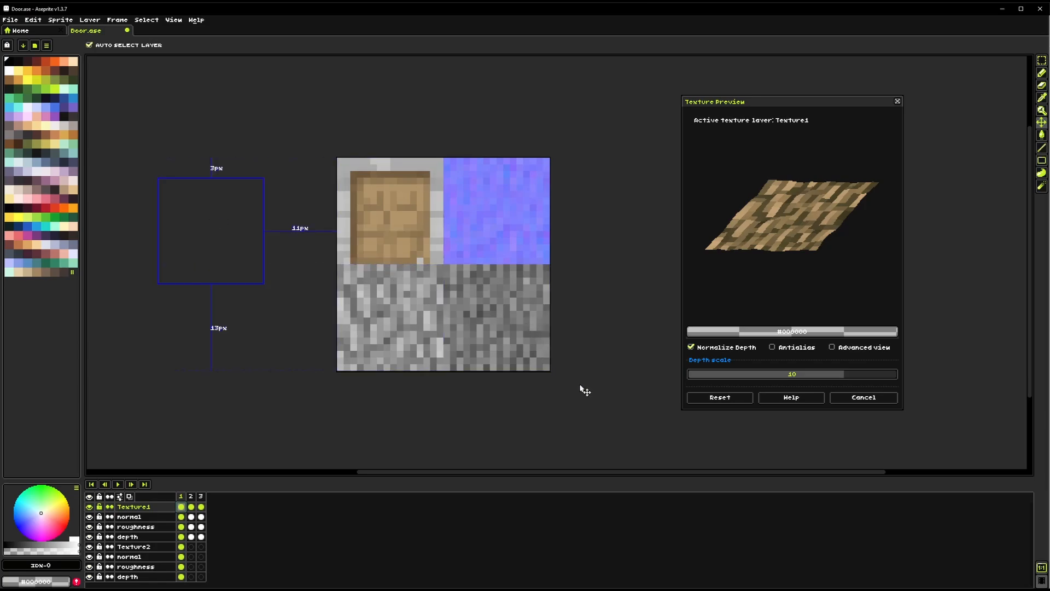
pyautogui.moveTo(390, 130)
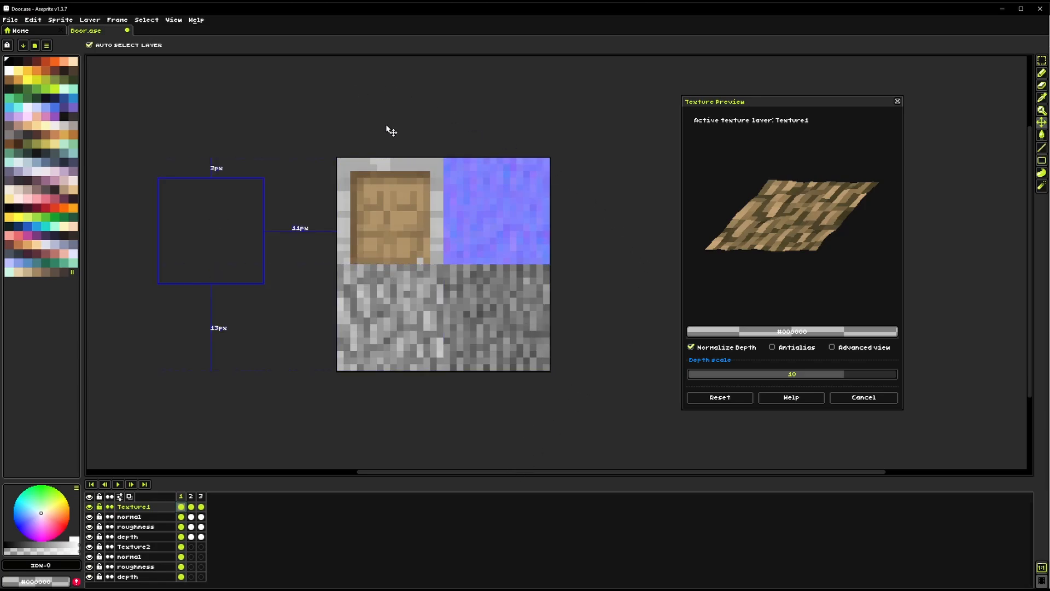
pyautogui.moveTo(595, 222)
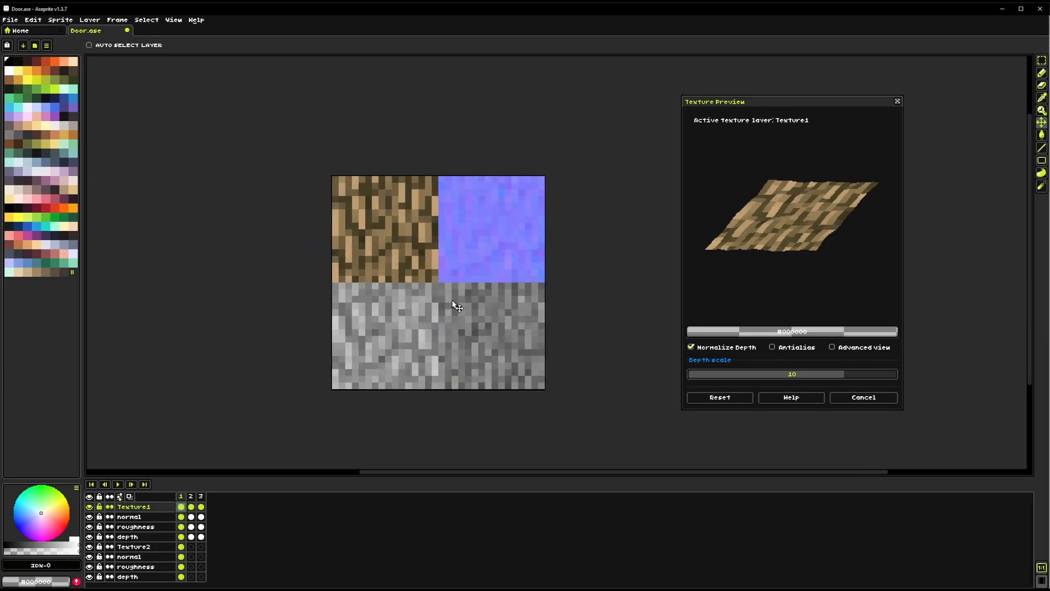
pyautogui.moveTo(796, 225)
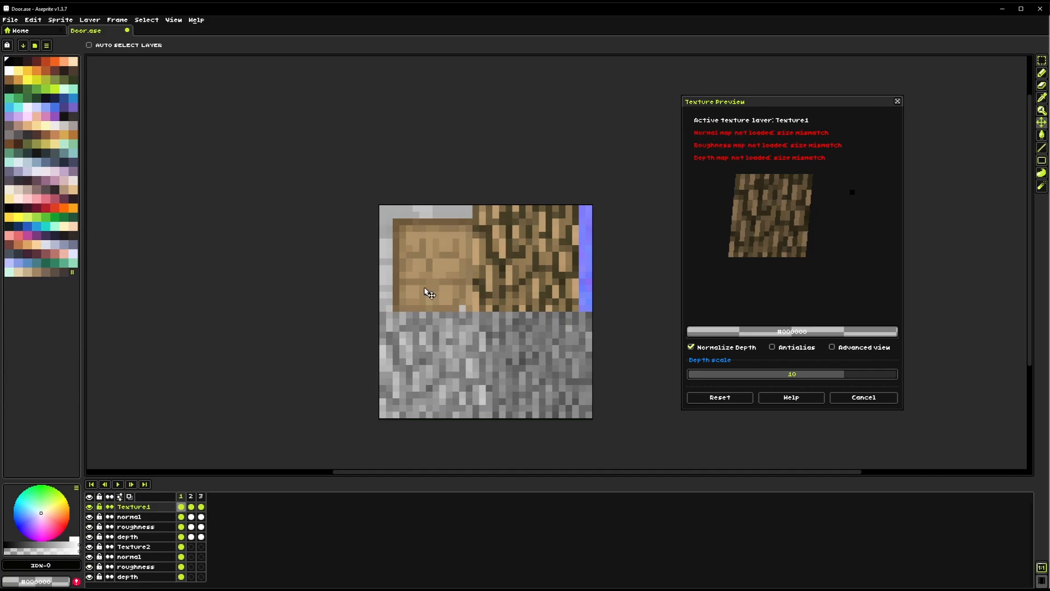
pyautogui.moveTo(834, 210)
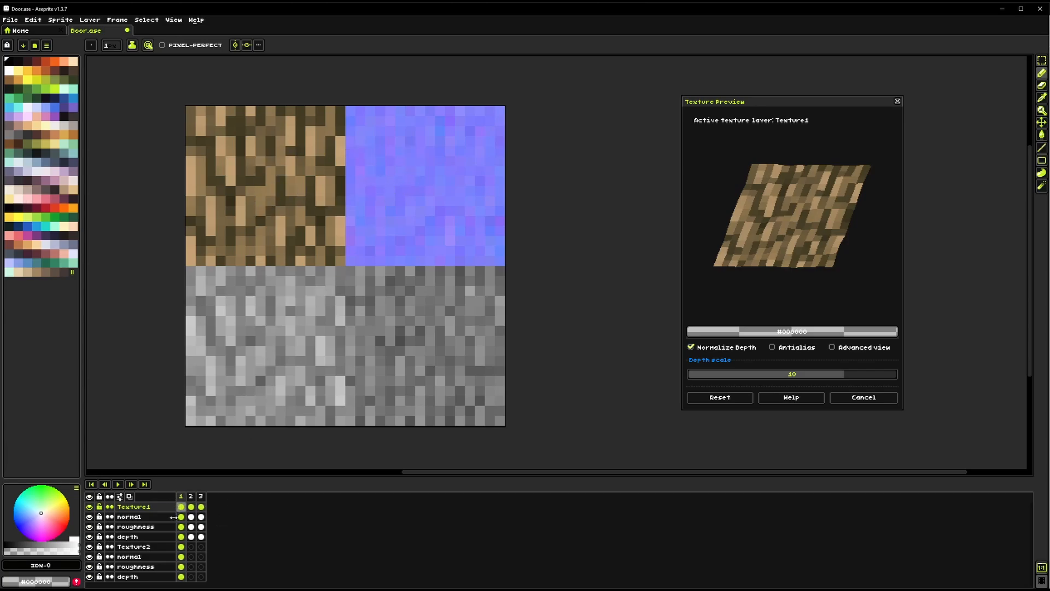
# Pick the light grey #c1c1c1 from the roughness map and turn the preview plane back toward face-on
pyautogui.click(128, 517)
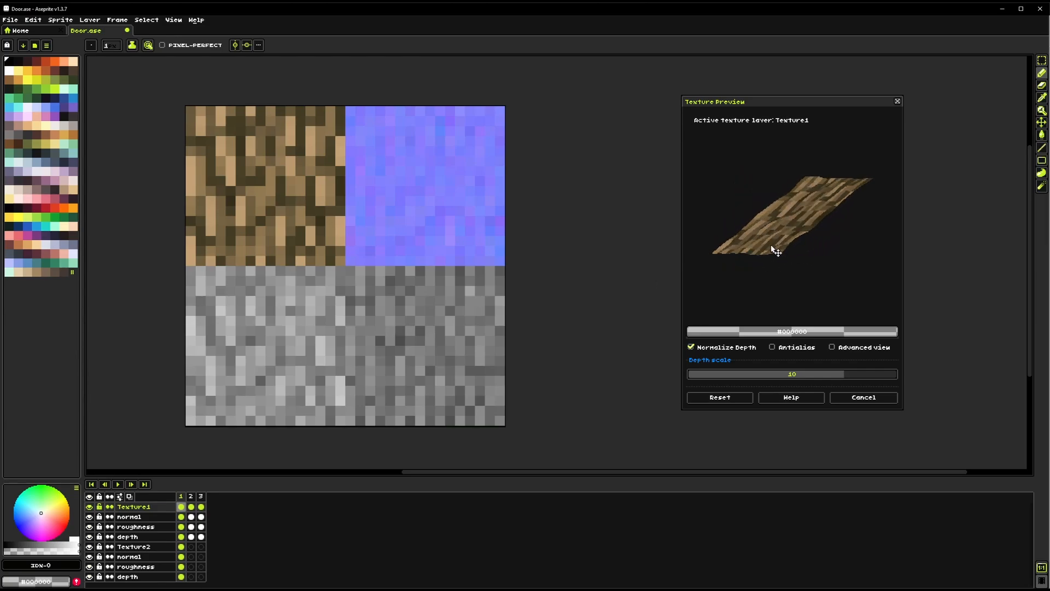
pyautogui.moveTo(773, 252); pyautogui.dragTo(849, 258)
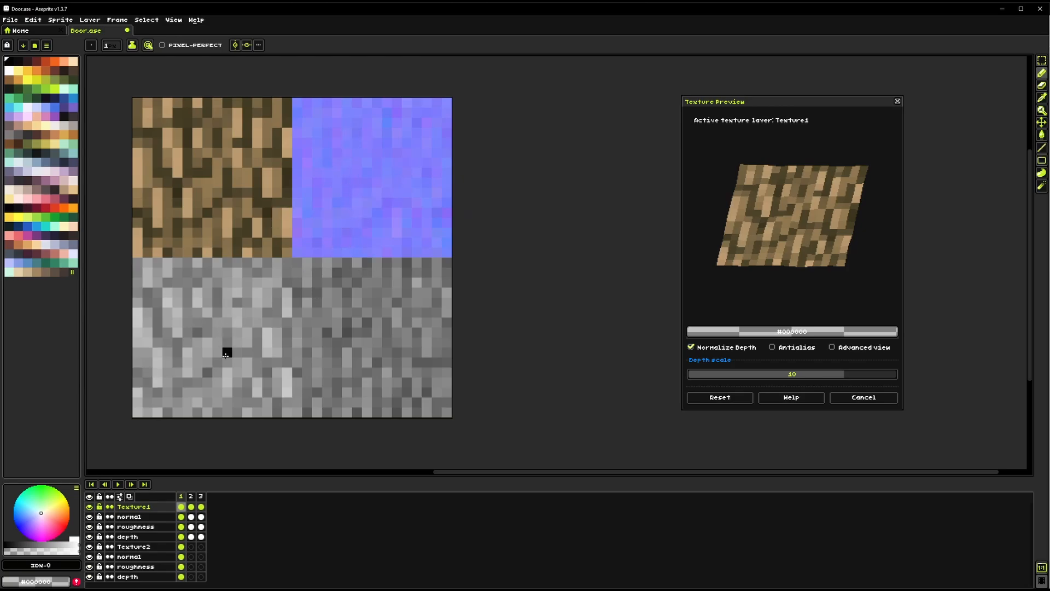
pyautogui.moveTo(337, 351)
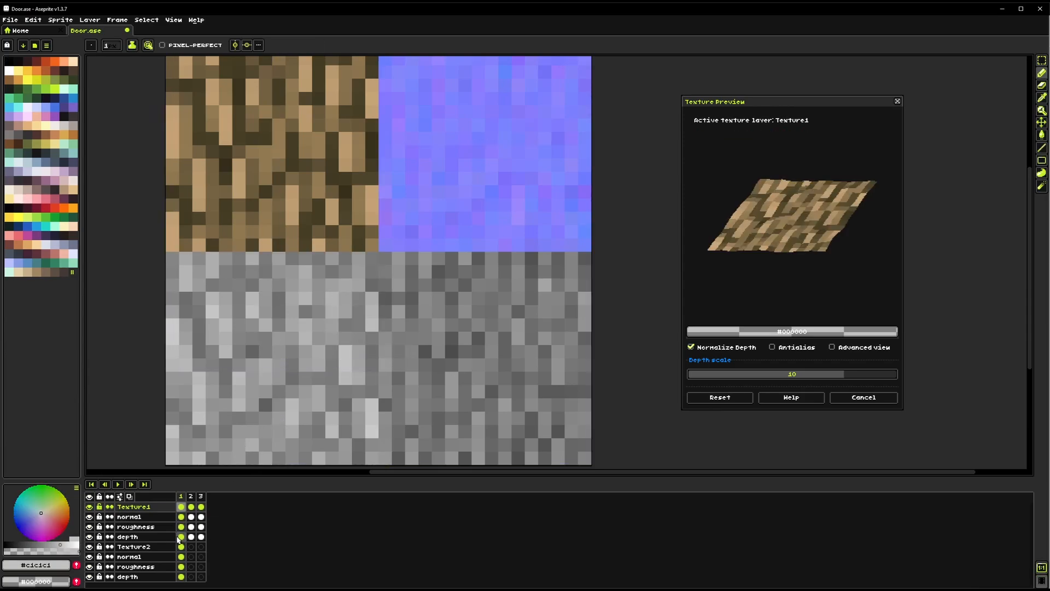
pyautogui.click(127, 536)
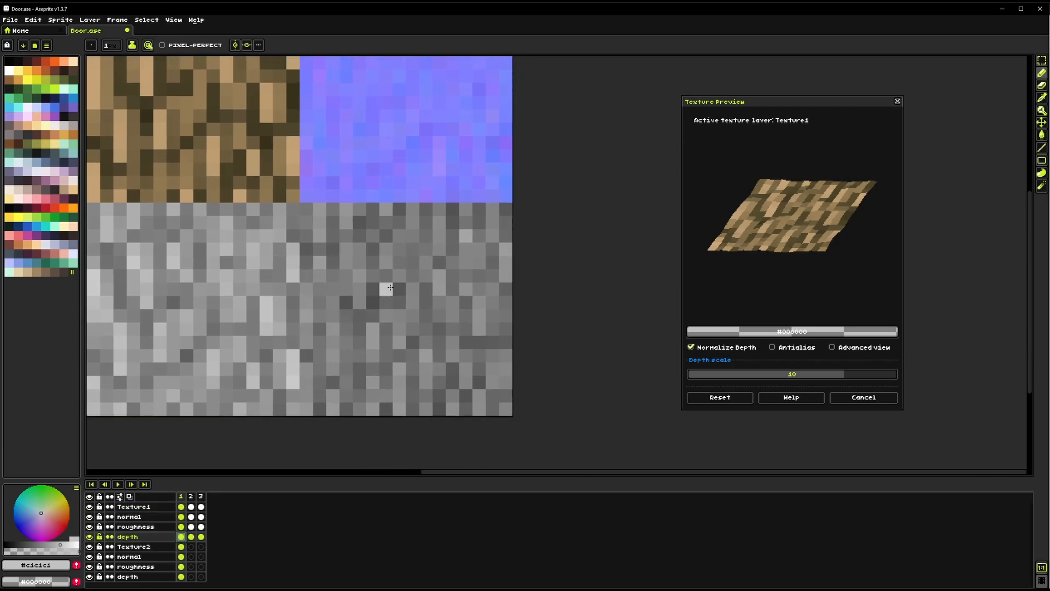
pyautogui.moveTo(375, 271); pyautogui.dragTo(442, 347)
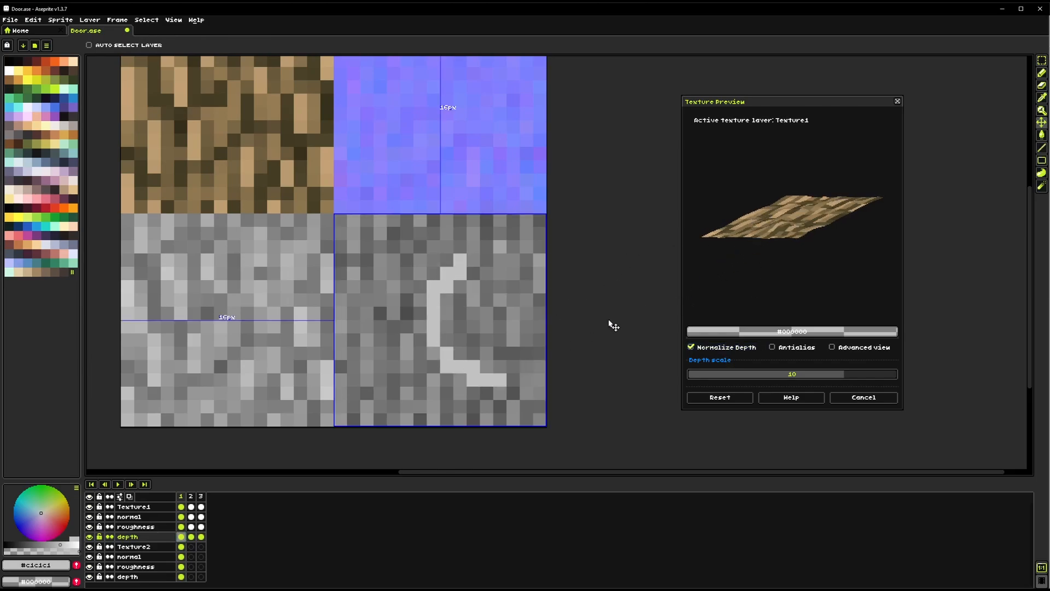
pyautogui.click(691, 347)
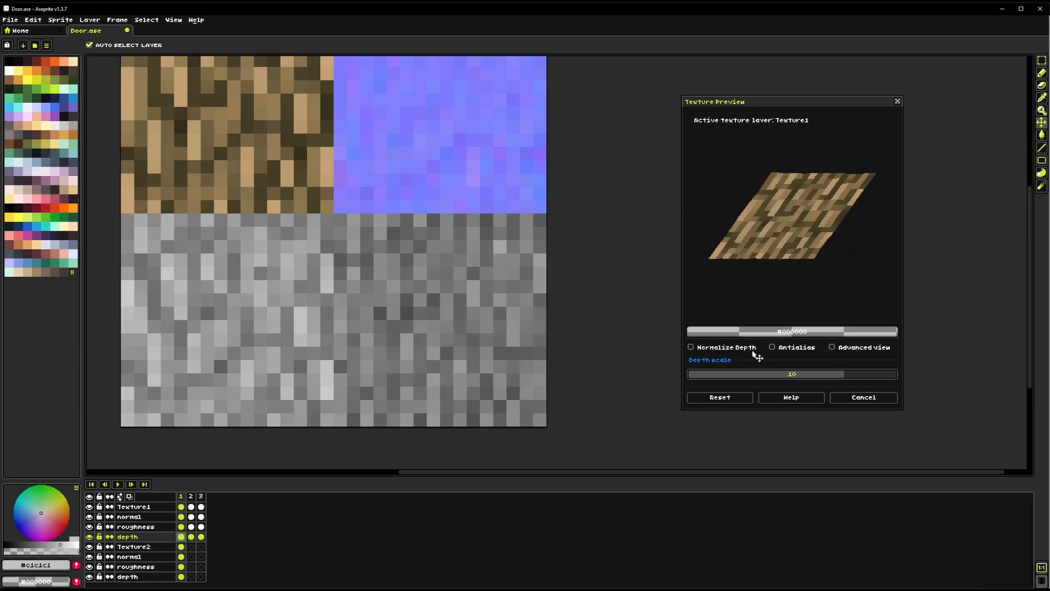
pyautogui.click(691, 346)
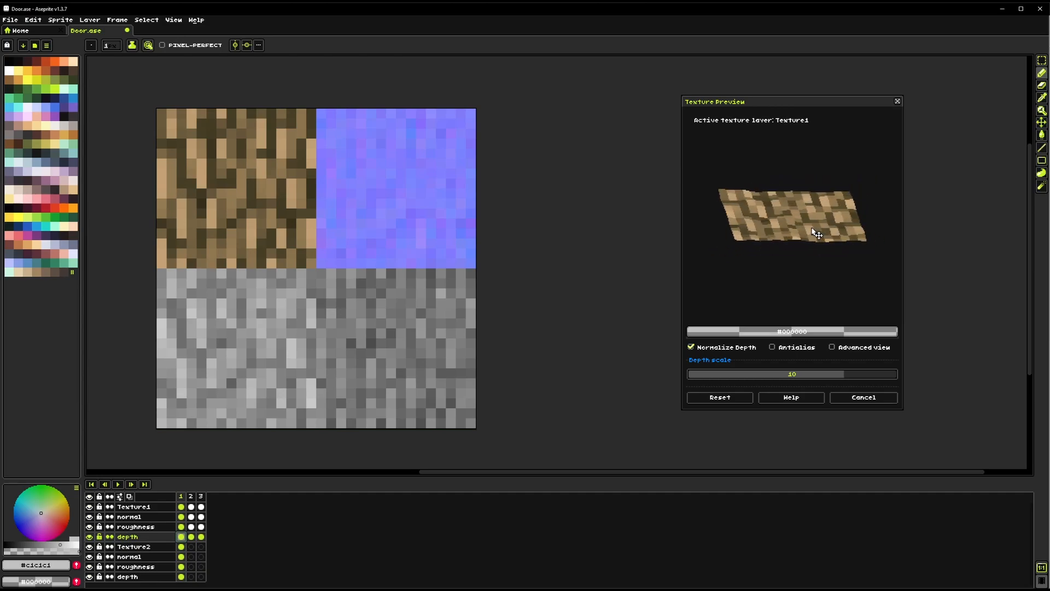
pyautogui.moveTo(817, 231); pyautogui.dragTo(763, 231)
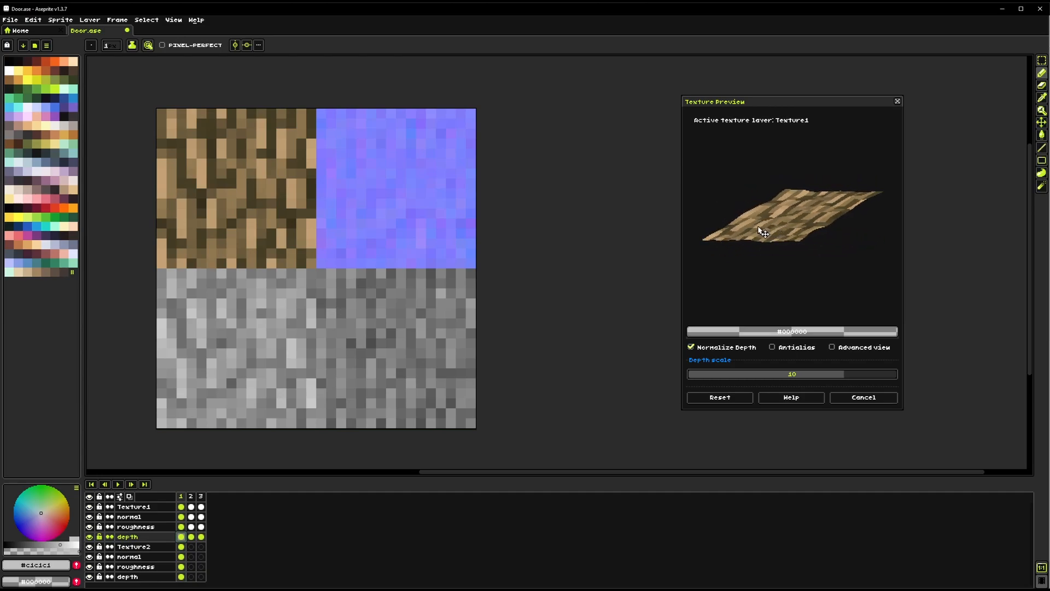